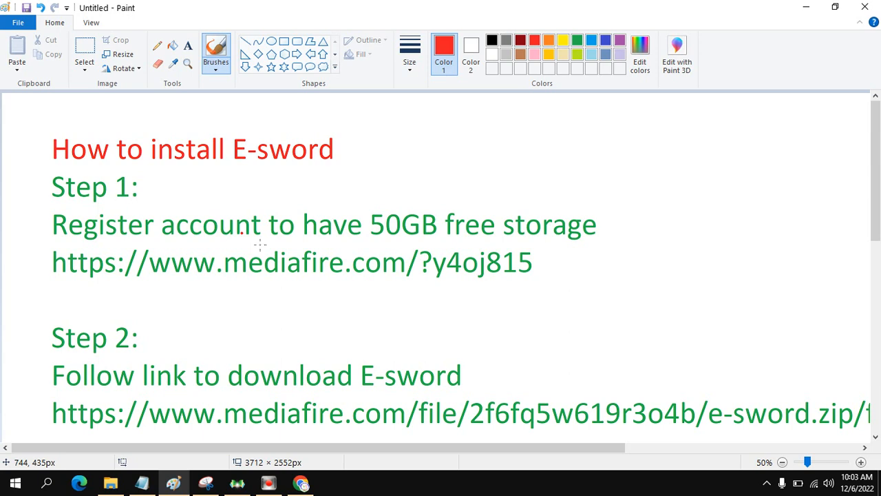
{"action": "mouse_move", "coordinate": [249, 398]}
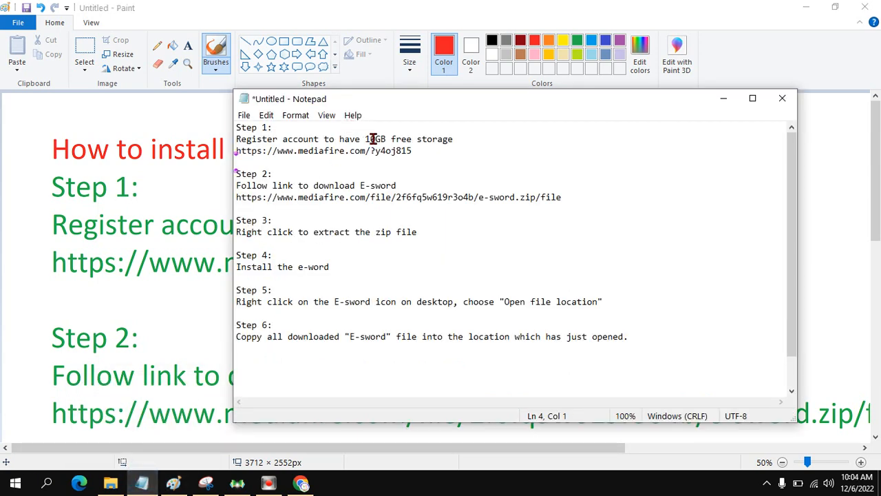
- Select the Step 1 MediaFire registration link in the Notepad install notes
{"action": "left_click_drag", "start_coordinate": [373, 139], "coordinate": [410, 138]}
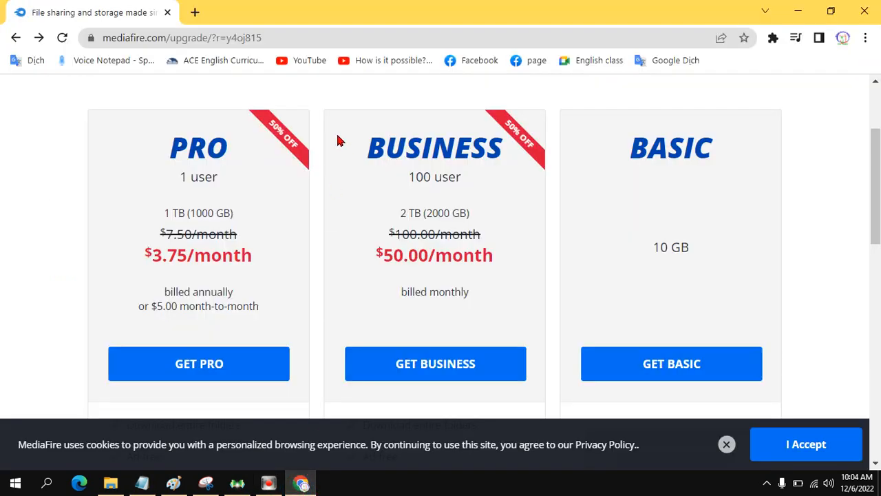
- Pick the free Basic 10 GB MediaFire plan with GET BASIC
{"action": "left_click", "coordinate": [182, 37]}
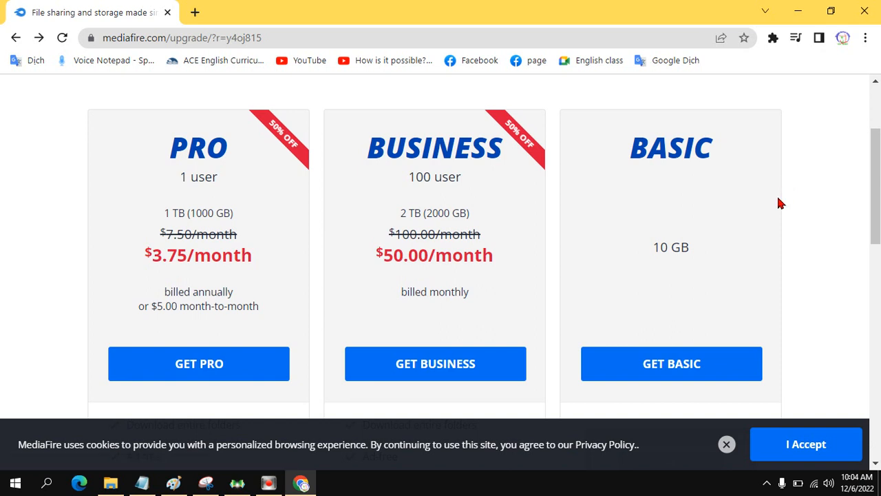
{"action": "mouse_move", "coordinate": [690, 176]}
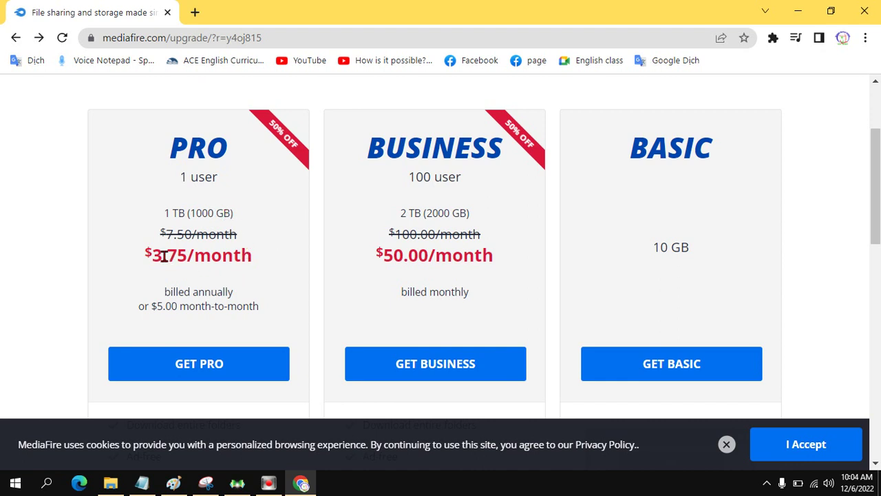
{"action": "mouse_move", "coordinate": [228, 260]}
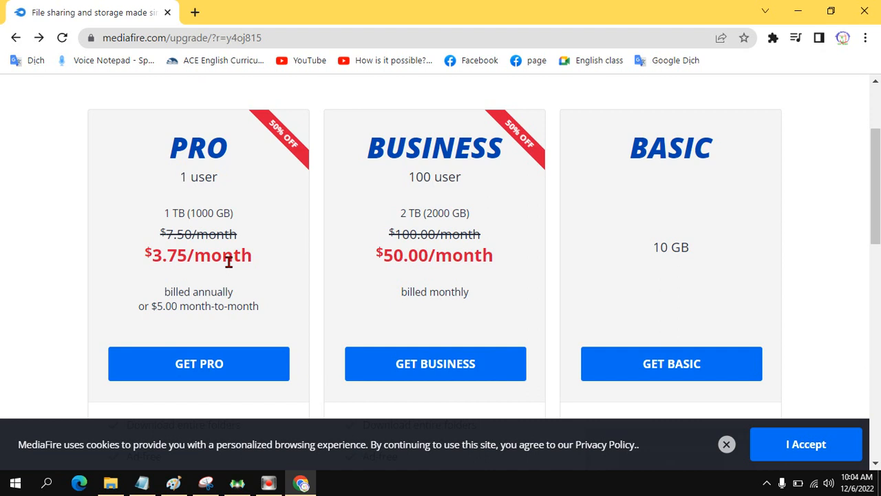
{"action": "mouse_move", "coordinate": [248, 257]}
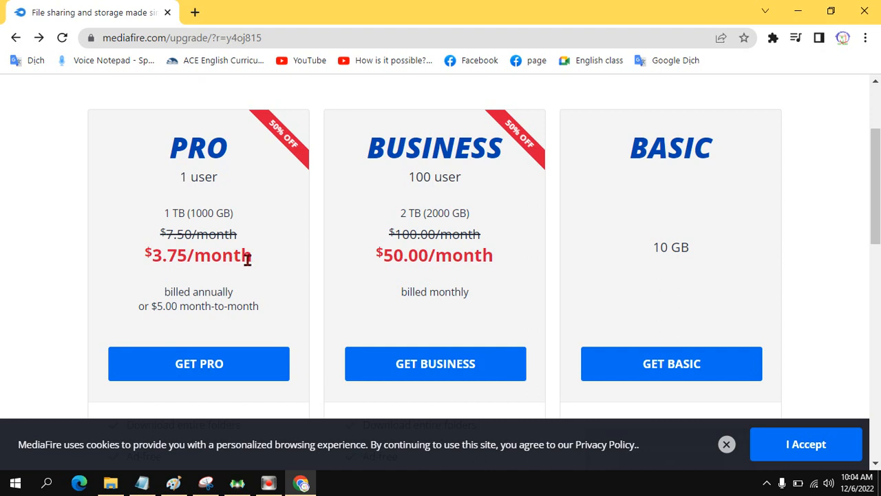
{"action": "mouse_move", "coordinate": [260, 343]}
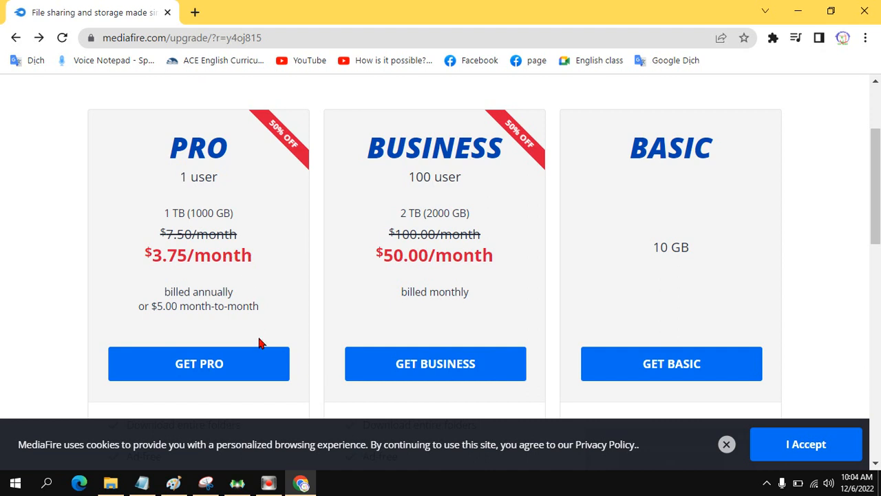
{"action": "mouse_move", "coordinate": [774, 221]}
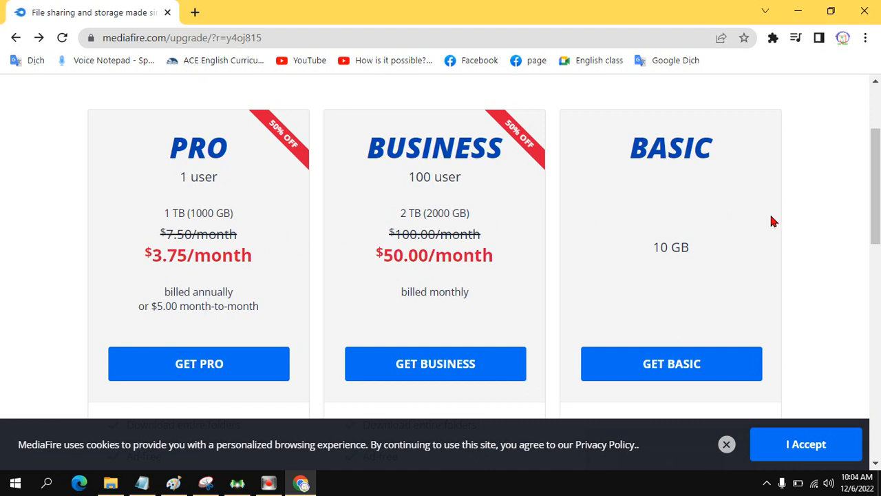
{"action": "mouse_move", "coordinate": [692, 189]}
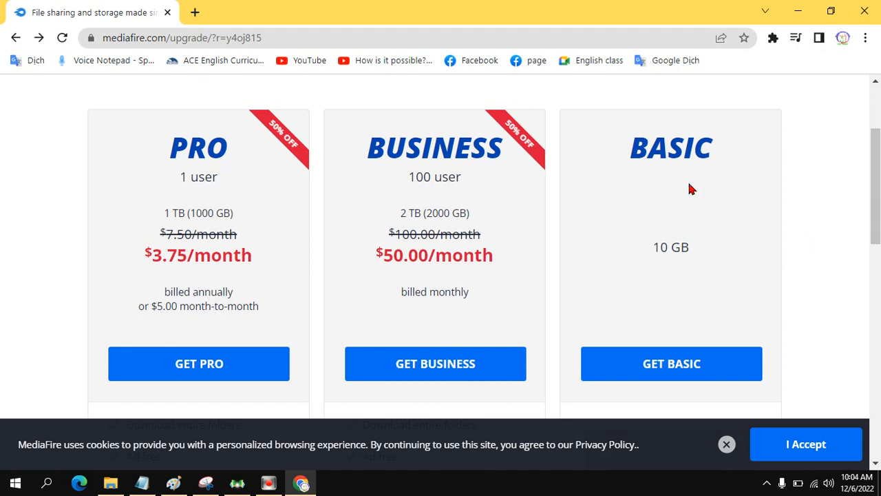
{"action": "mouse_move", "coordinate": [670, 268]}
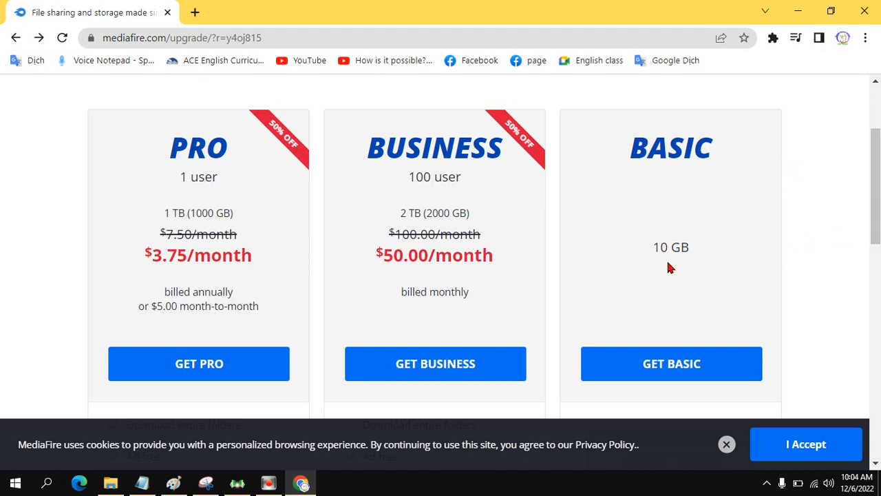
{"action": "left_click", "coordinate": [671, 364]}
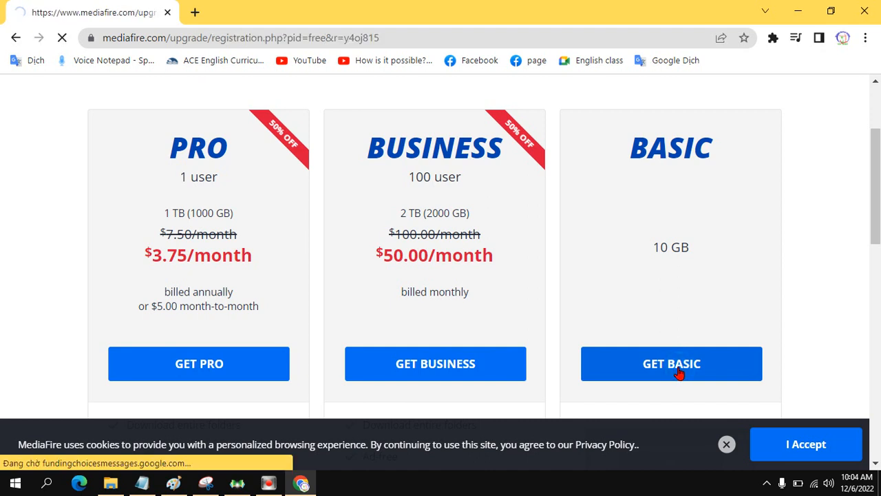
{"action": "left_click", "coordinate": [671, 363]}
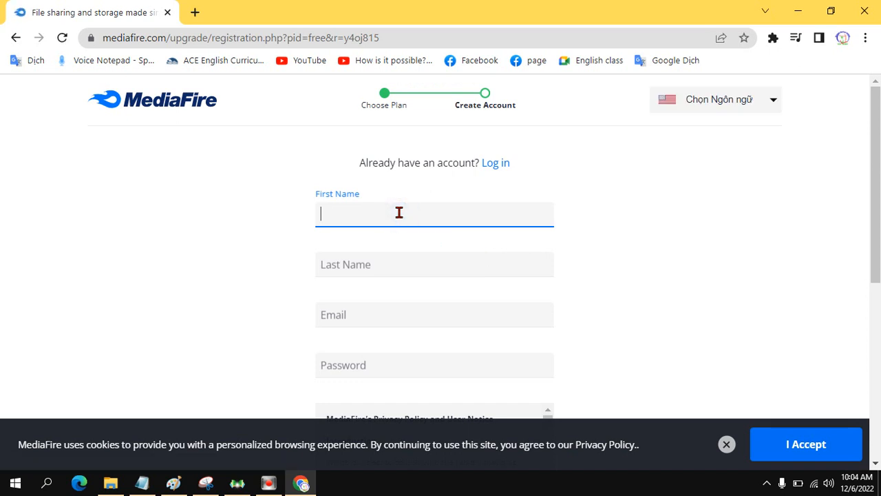
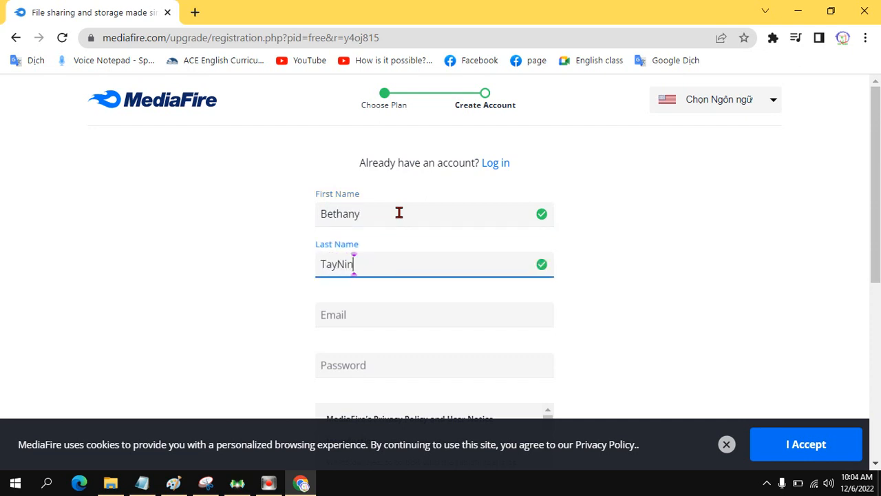
{"action": "left_click", "coordinate": [434, 314]}
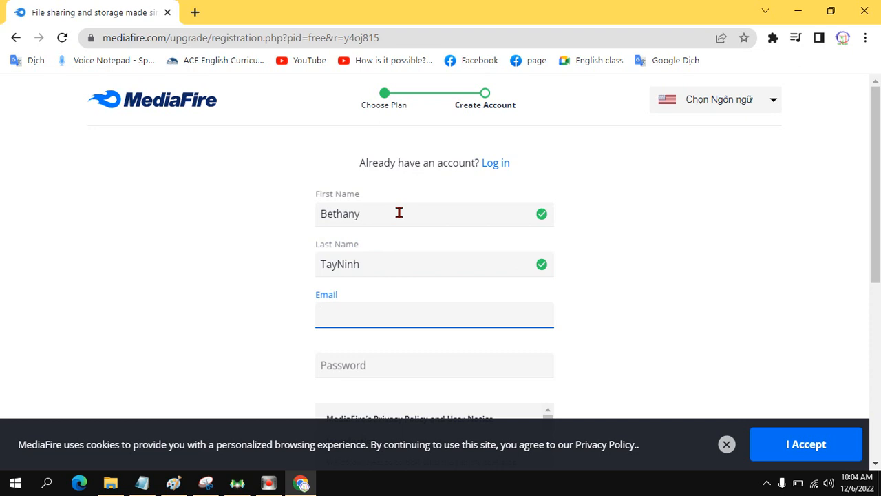
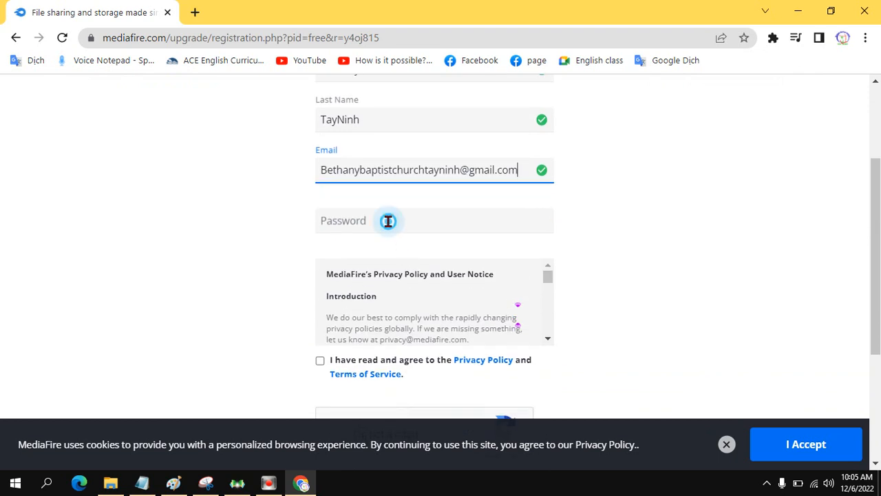
{"action": "left_click", "coordinate": [387, 220]}
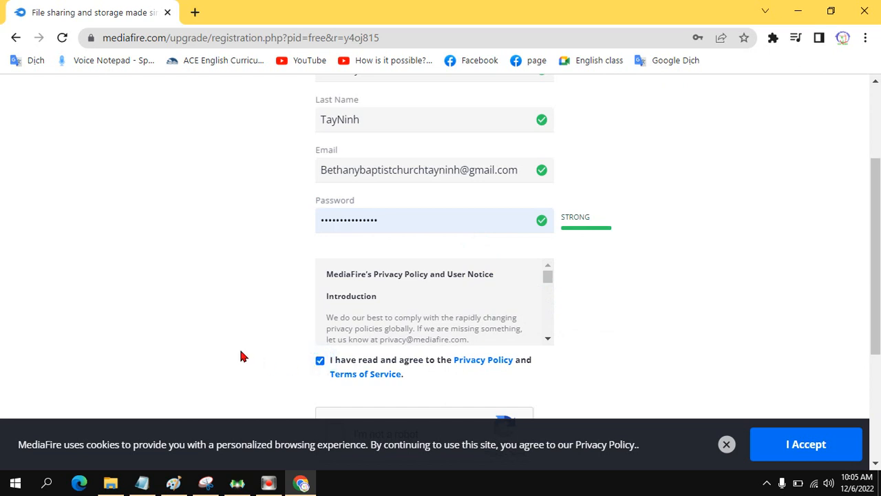
{"action": "scroll", "scroll_direction": "down", "scroll_amount": 3}
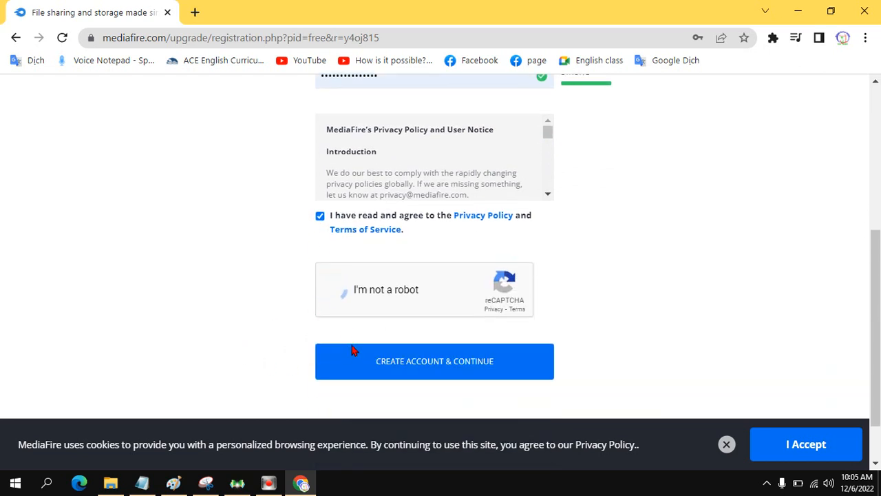
- Submit CREATE ACCOUNT & CONTINUE and dismiss the MediaFire welcome tour
{"action": "left_click", "coordinate": [434, 360]}
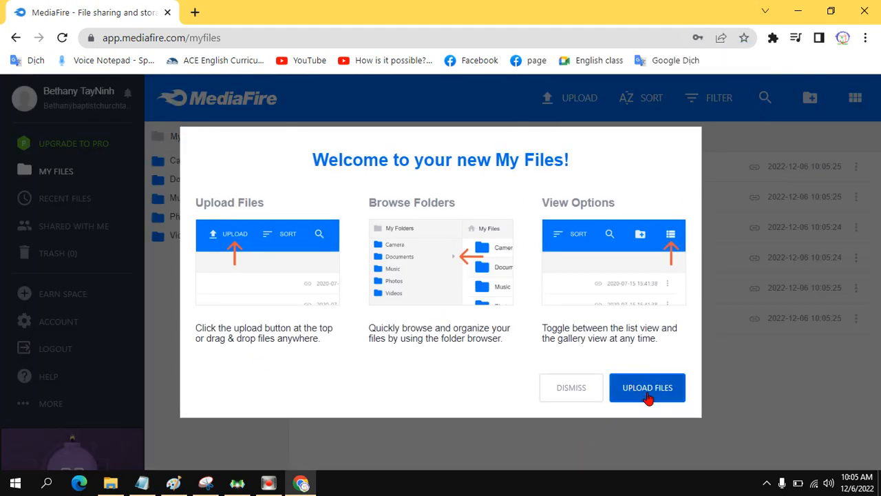
{"action": "mouse_move", "coordinate": [571, 387]}
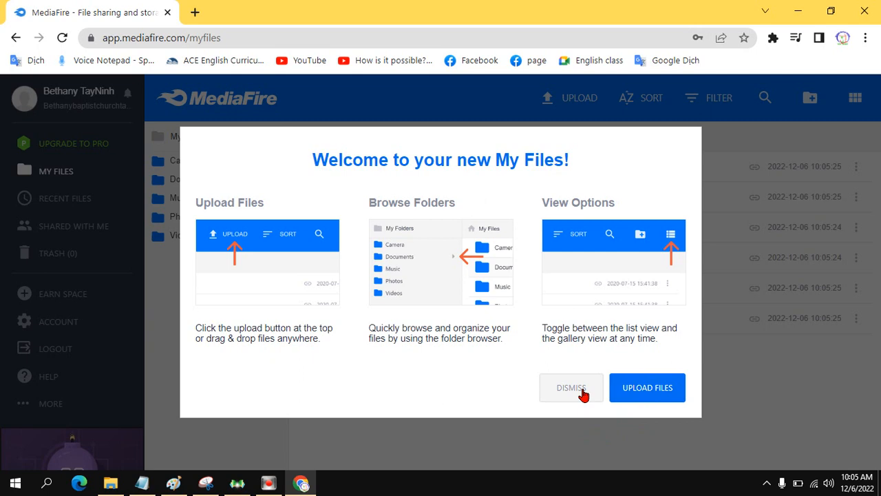
{"action": "left_click", "coordinate": [571, 388]}
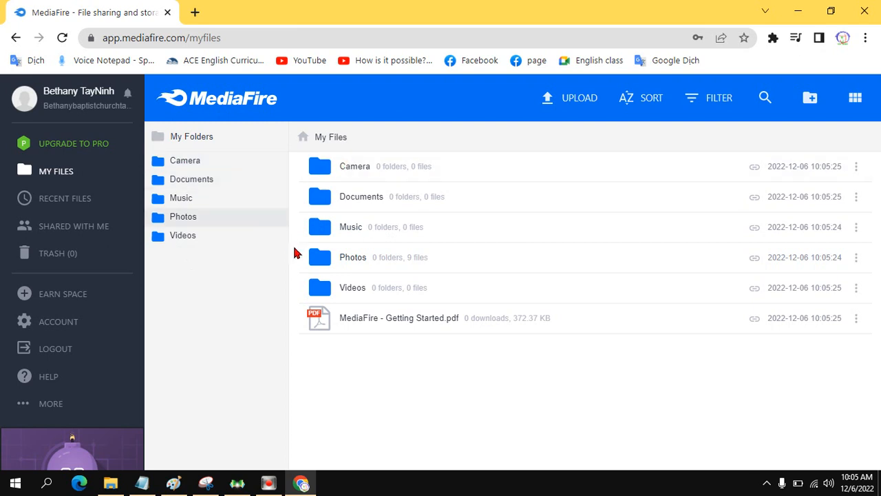
{"action": "mouse_move", "coordinate": [210, 174]}
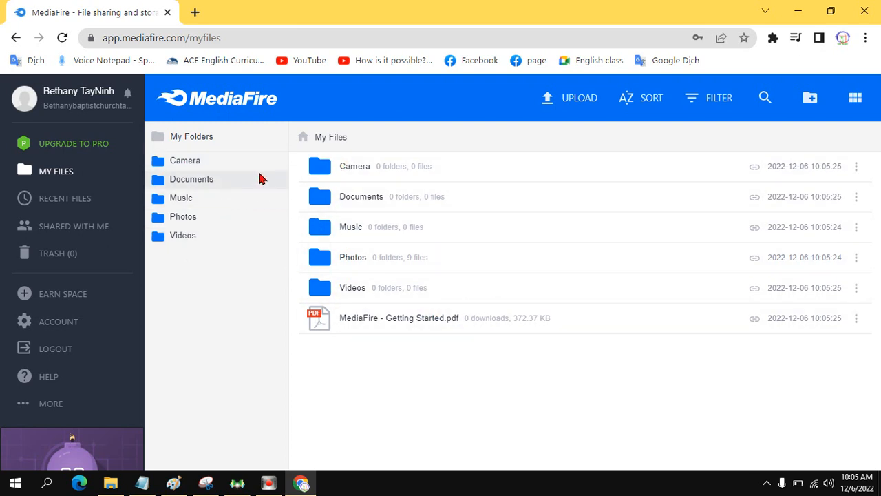
{"action": "mouse_move", "coordinate": [434, 318]}
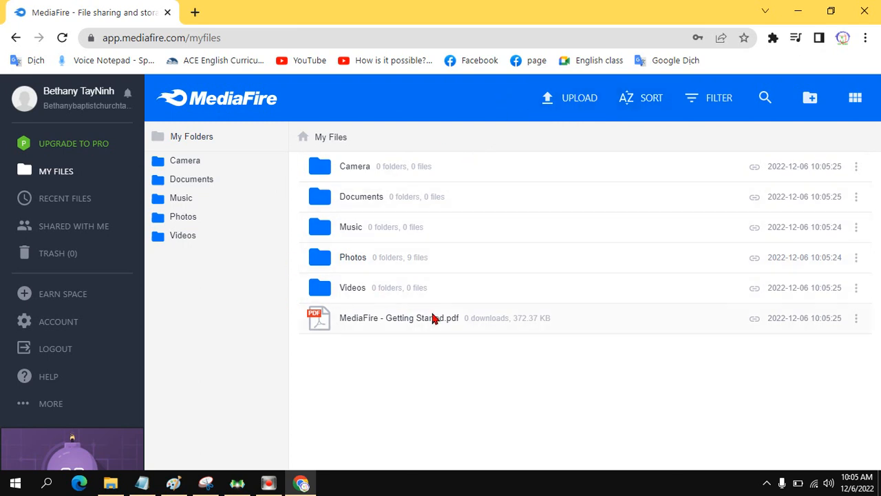
{"action": "mouse_move", "coordinate": [476, 265]}
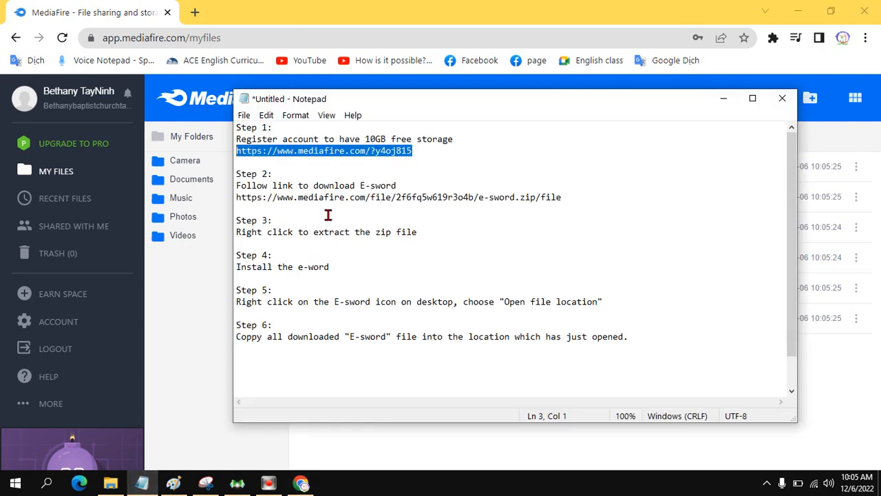
- Copy the Step 2 e-sword download link from Notepad and paste-and-go in Chrome
{"action": "left_click", "coordinate": [369, 197]}
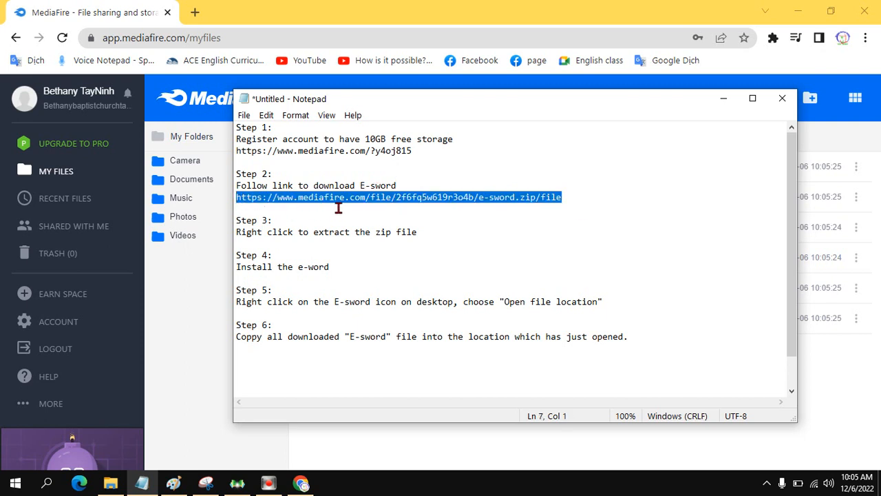
{"action": "right_click", "coordinate": [339, 200]}
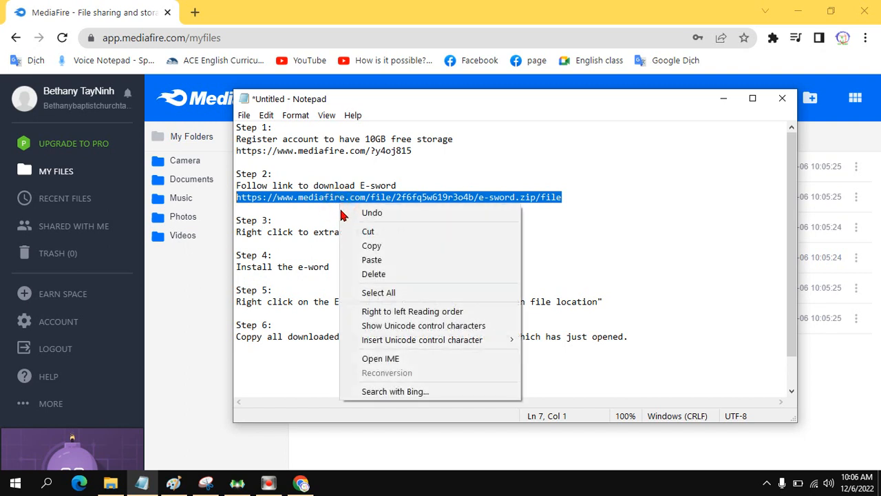
{"action": "left_click", "coordinate": [372, 245]}
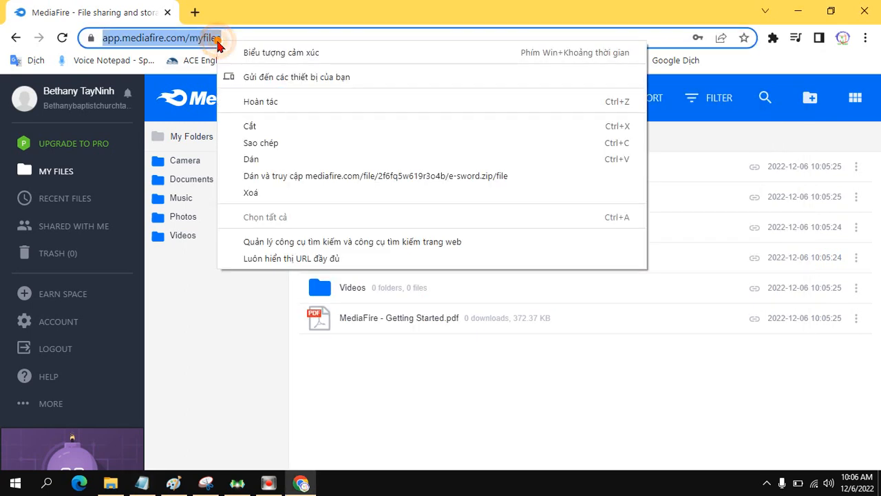
{"action": "left_click", "coordinate": [375, 175]}
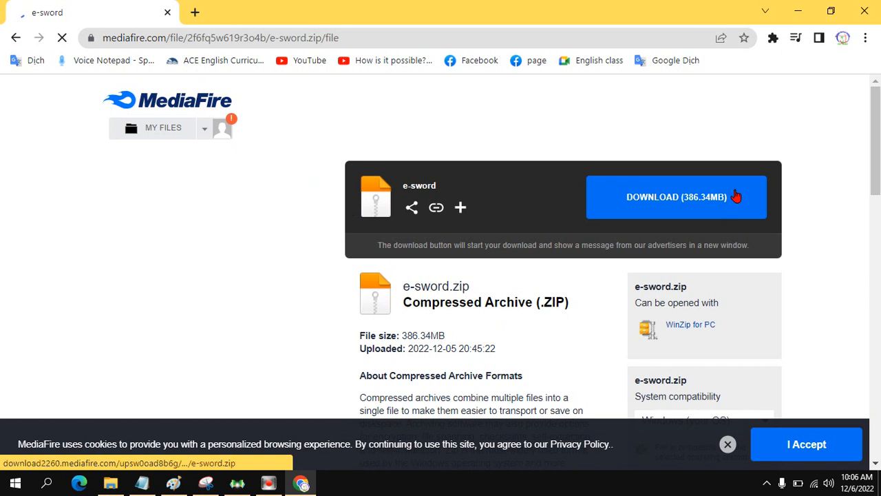
- Download e-sword.zip (386.34 MB), choosing Downloads as the save location
{"action": "left_click", "coordinate": [689, 200]}
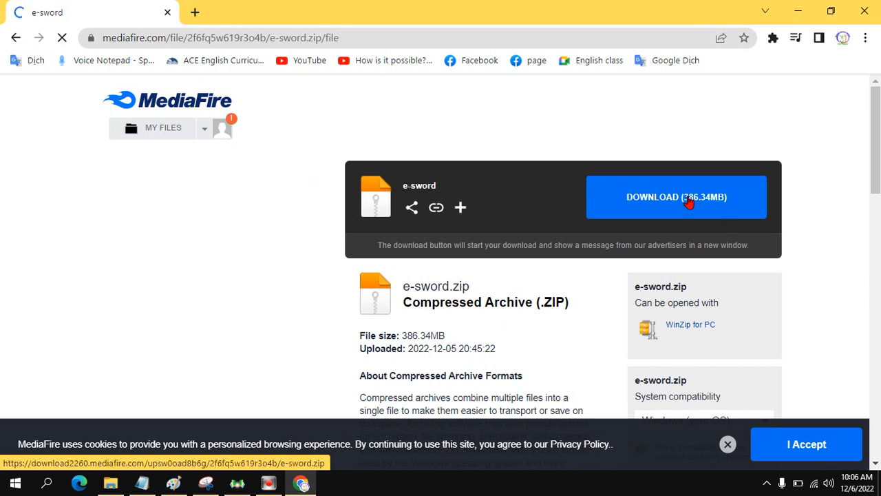
{"action": "left_click", "coordinate": [690, 199]}
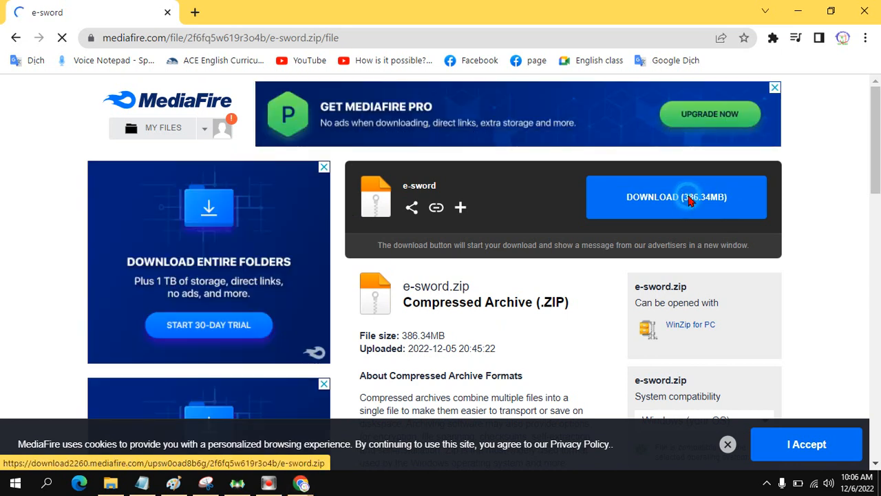
{"action": "left_click", "coordinate": [676, 196]}
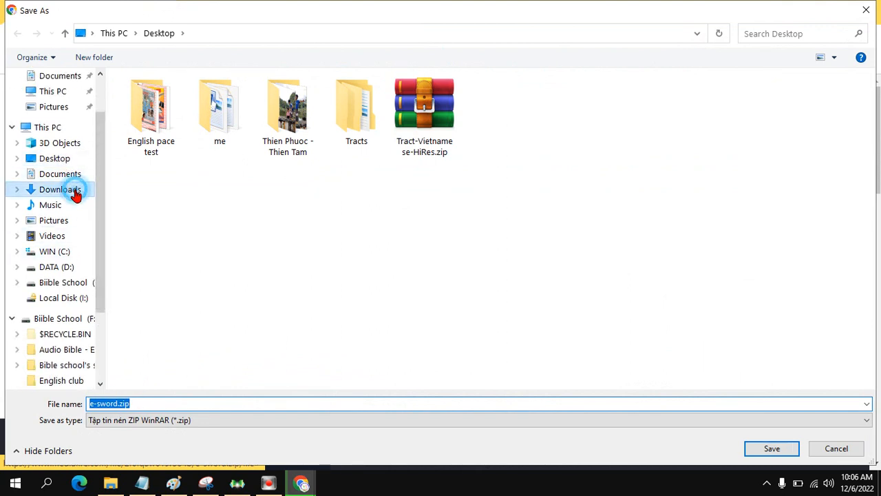
{"action": "left_click", "coordinate": [60, 190]}
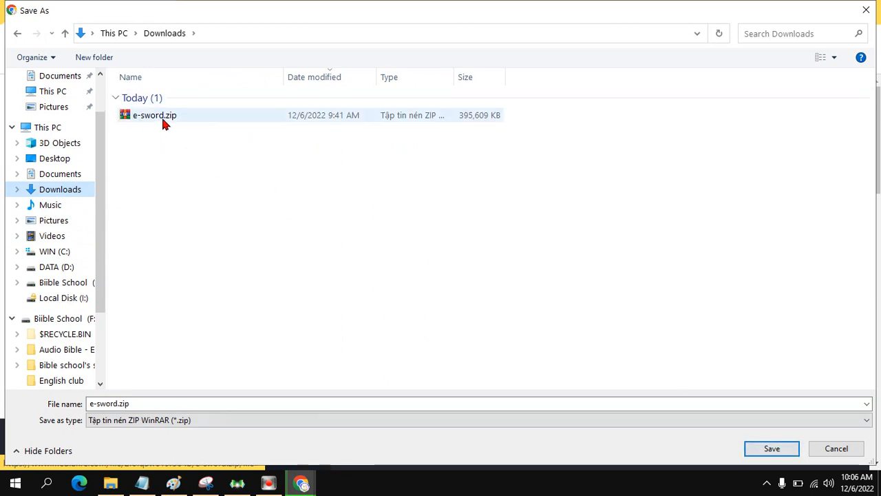
{"action": "mouse_move", "coordinate": [163, 124]}
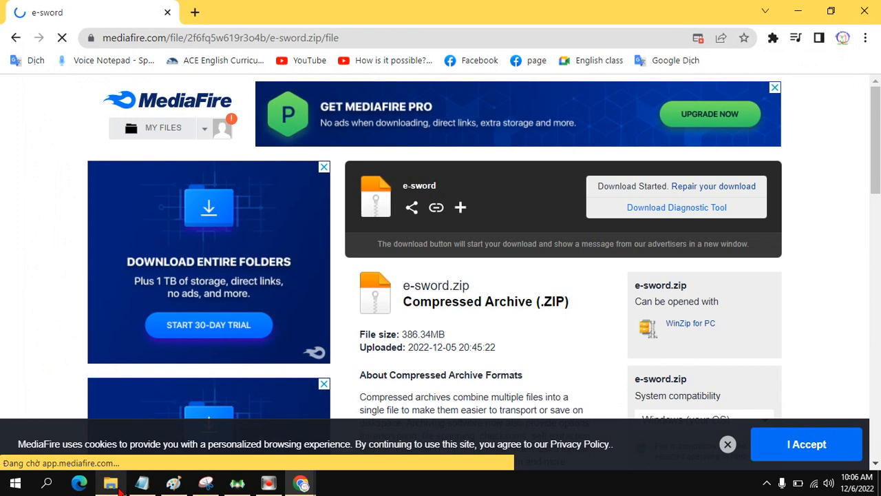
- Select e-sword.zip in Downloads and bring up the 'How to install E-sword' image
{"action": "left_click", "coordinate": [107, 482]}
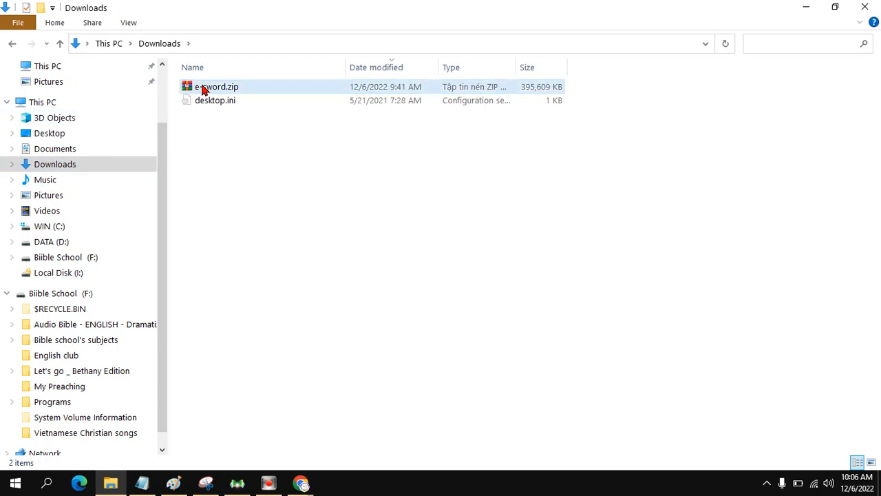
{"action": "left_click", "coordinate": [216, 86]}
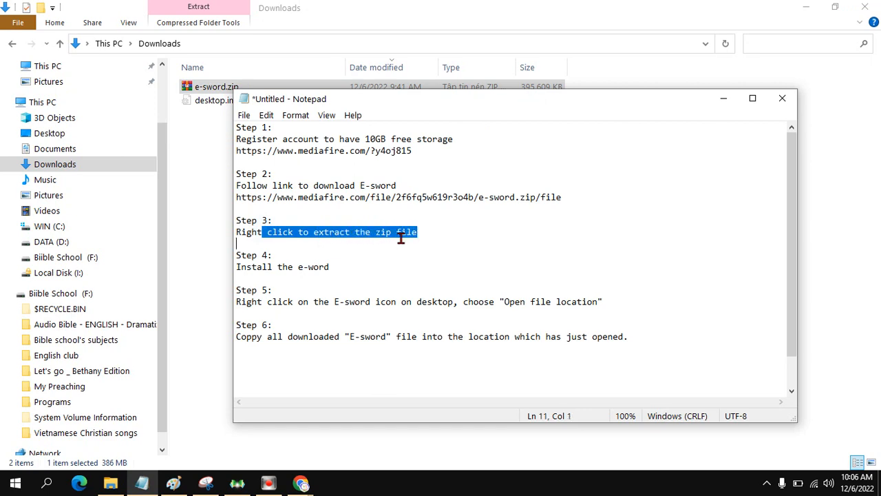
{"action": "left_click", "coordinate": [417, 232]}
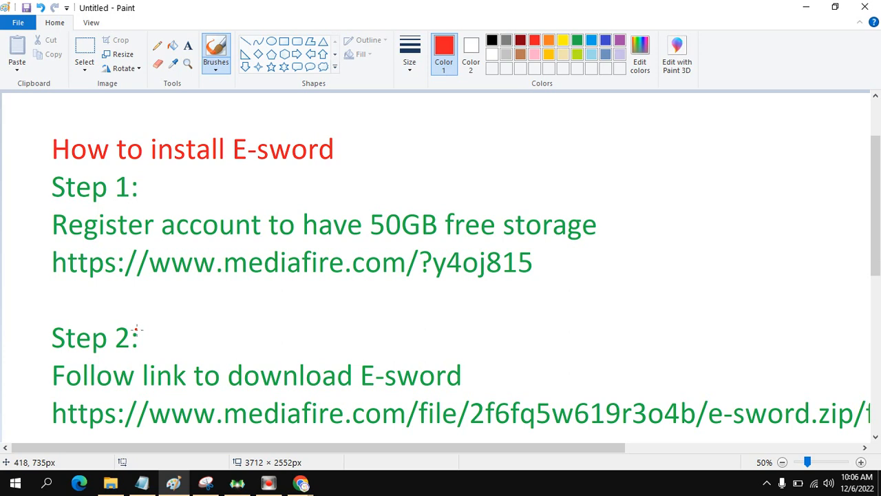
- Scroll the Paint notes to Step 3 on extracting the zip, then return to File Explorer
{"action": "scroll", "scroll_direction": "down", "scroll_amount": 3}
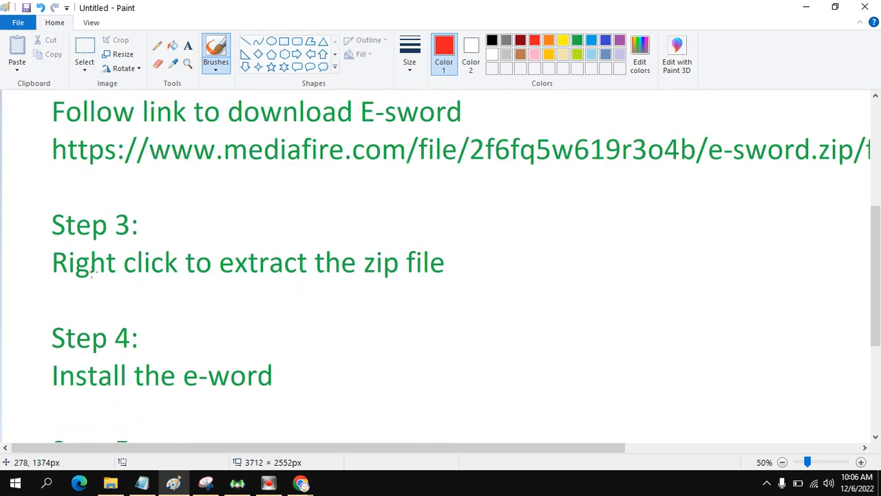
{"action": "mouse_move", "coordinate": [373, 275]}
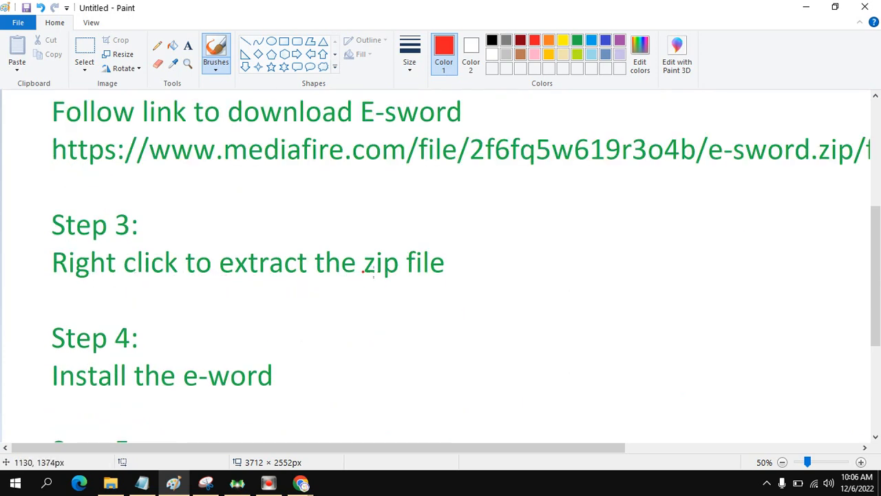
{"action": "left_click", "coordinate": [108, 482]}
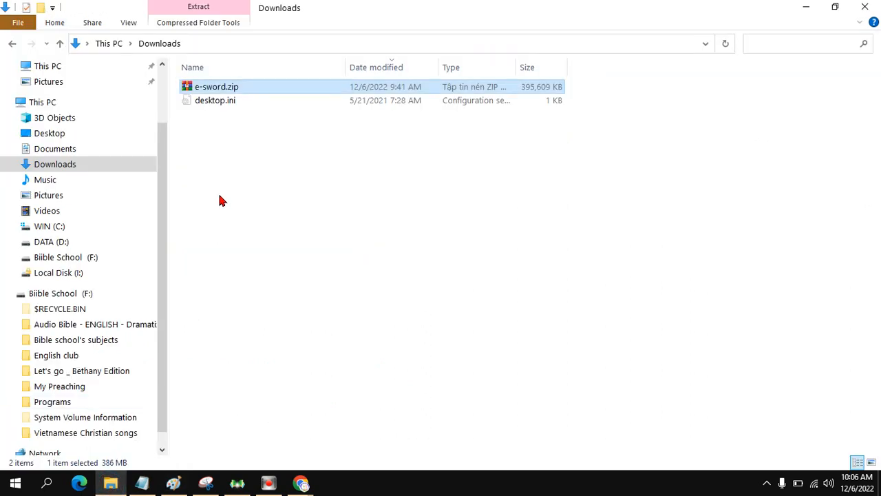
- Extract e-sword.zip with Extract Here and open the extracted e-sword folder
{"action": "right_click", "coordinate": [216, 86]}
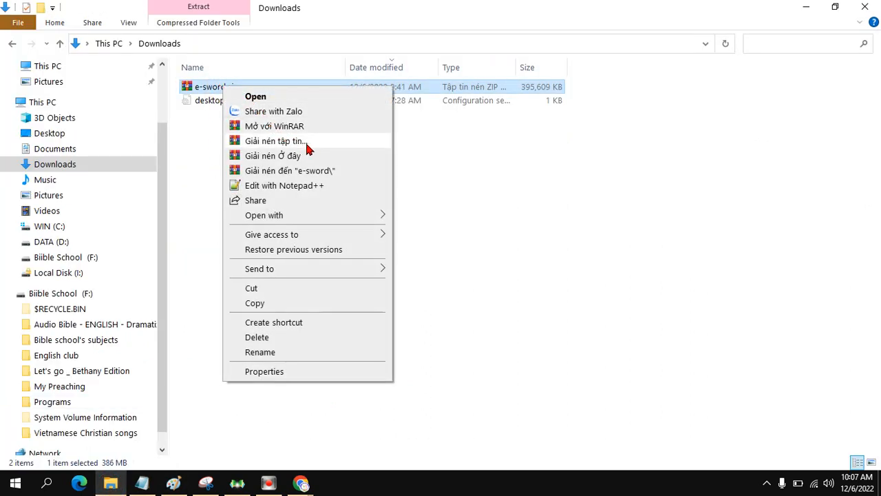
{"action": "mouse_move", "coordinate": [314, 160]}
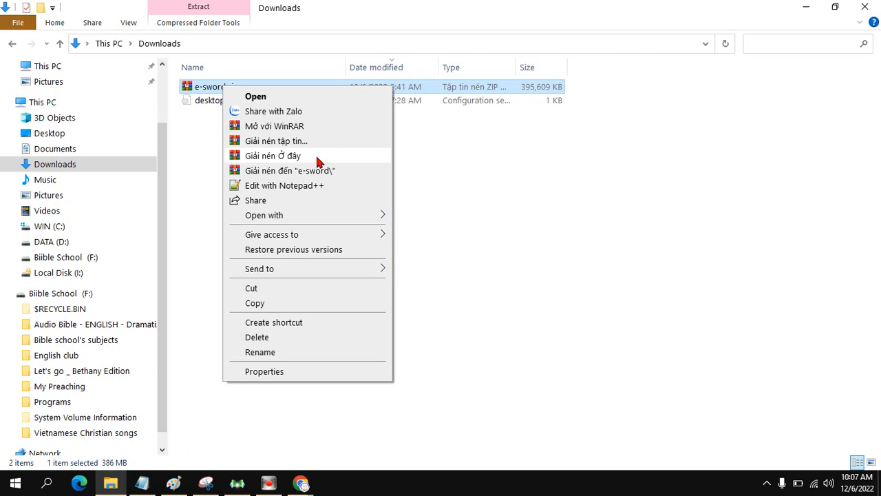
{"action": "left_click", "coordinate": [276, 155]}
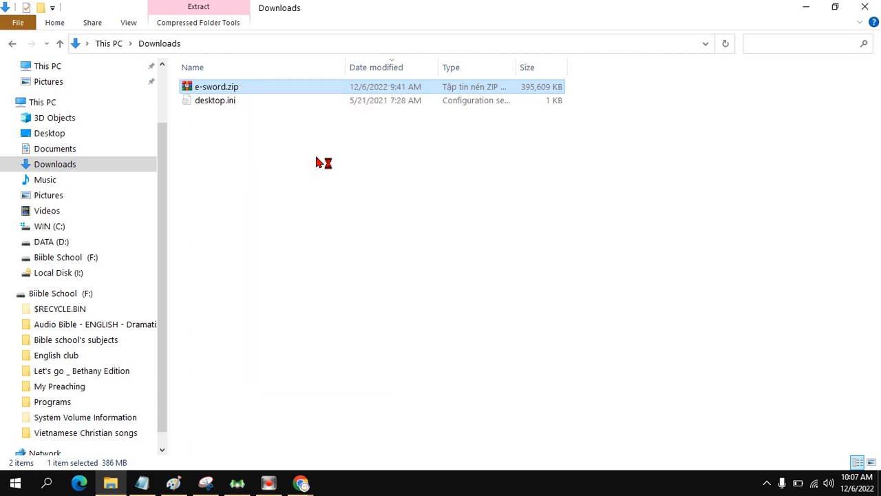
{"action": "left_click", "coordinate": [198, 6]}
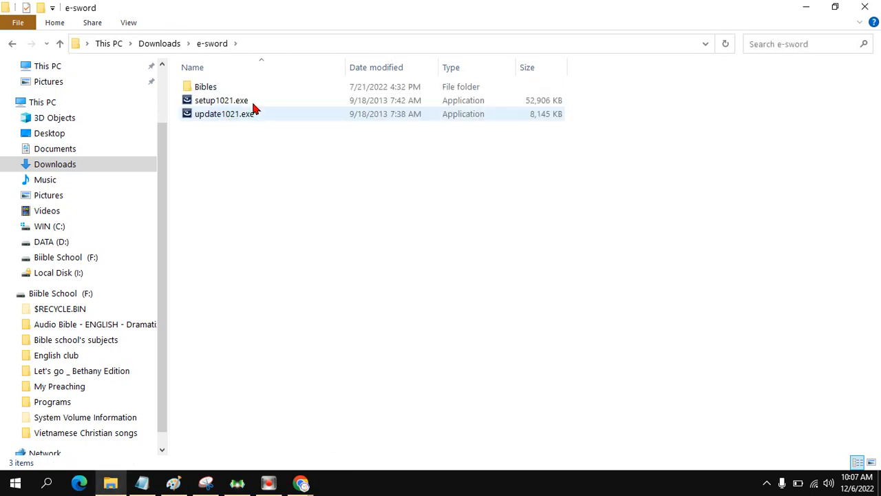
{"action": "left_click", "coordinate": [205, 86]}
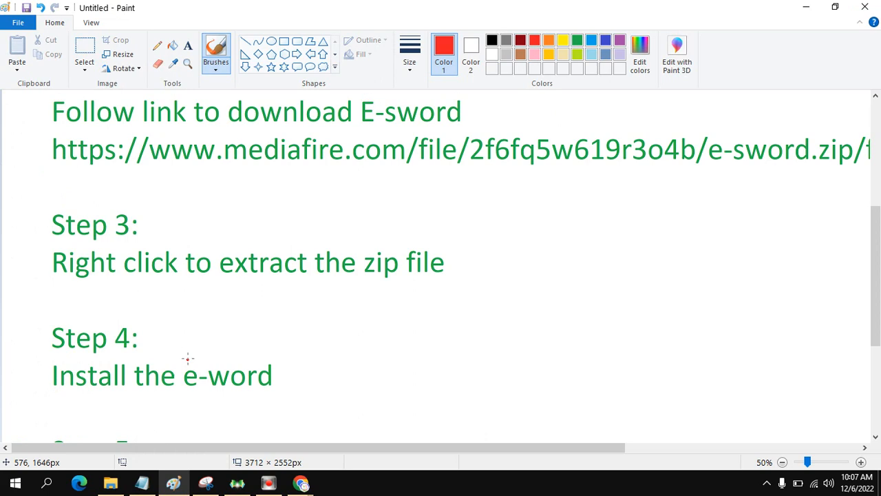
{"action": "scroll", "scroll_direction": "down", "scroll_amount": 3}
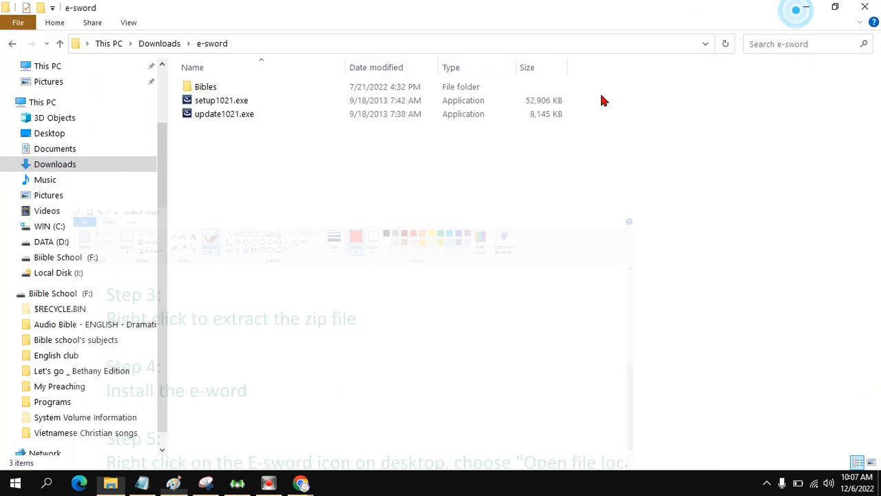
- Launch setup1021.exe, pass the welcome page, then Cancel at Program Maintenance and Finish
{"action": "left_click", "coordinate": [222, 100]}
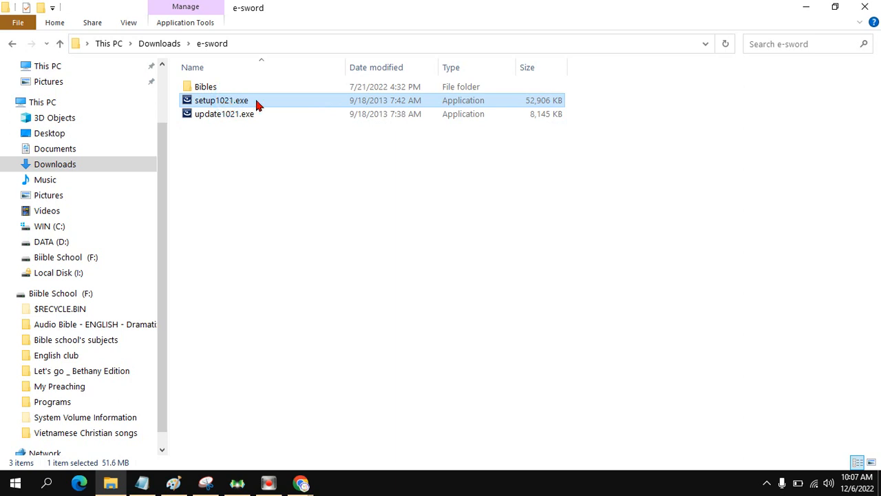
{"action": "mouse_move", "coordinate": [258, 103]}
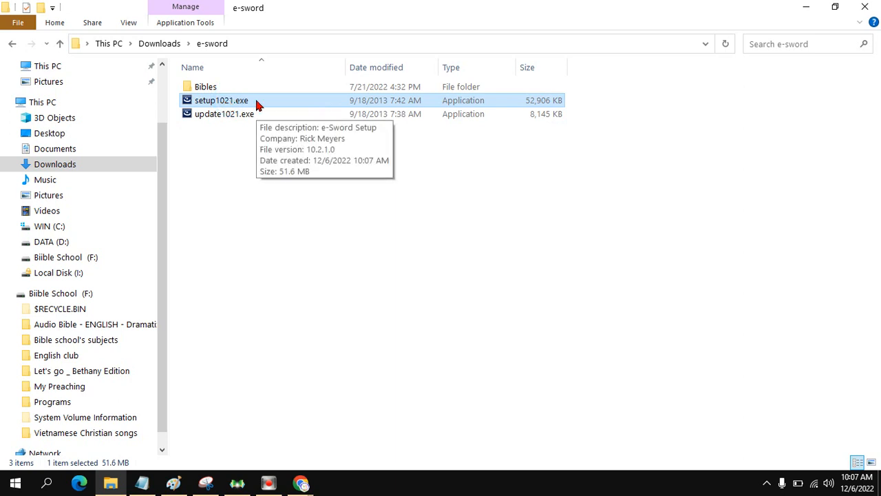
{"action": "double_click", "coordinate": [221, 100]}
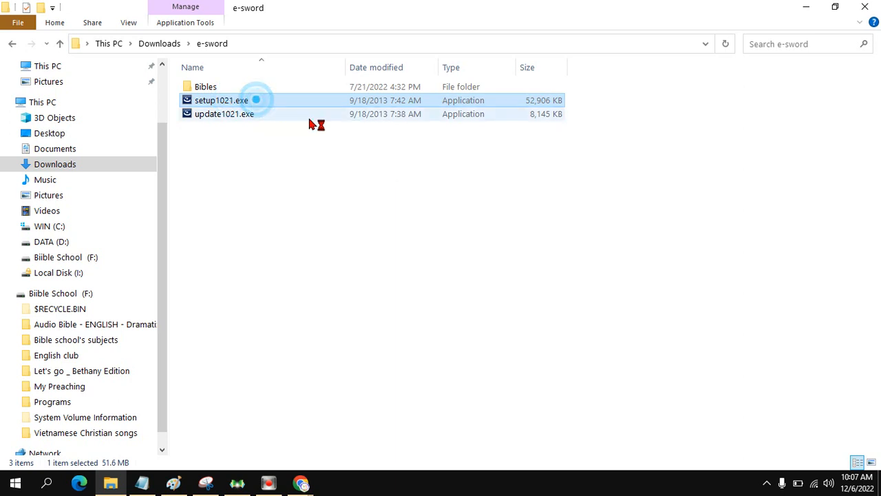
{"action": "double_click", "coordinate": [222, 100]}
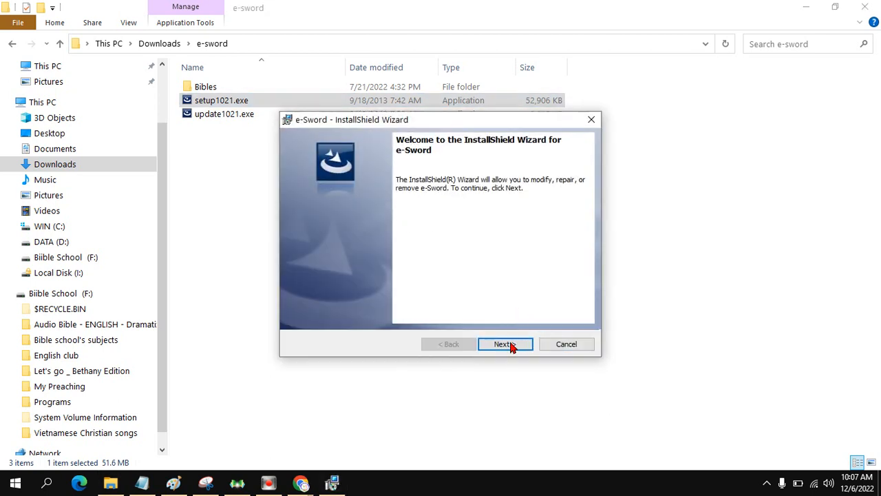
{"action": "left_click", "coordinate": [505, 344]}
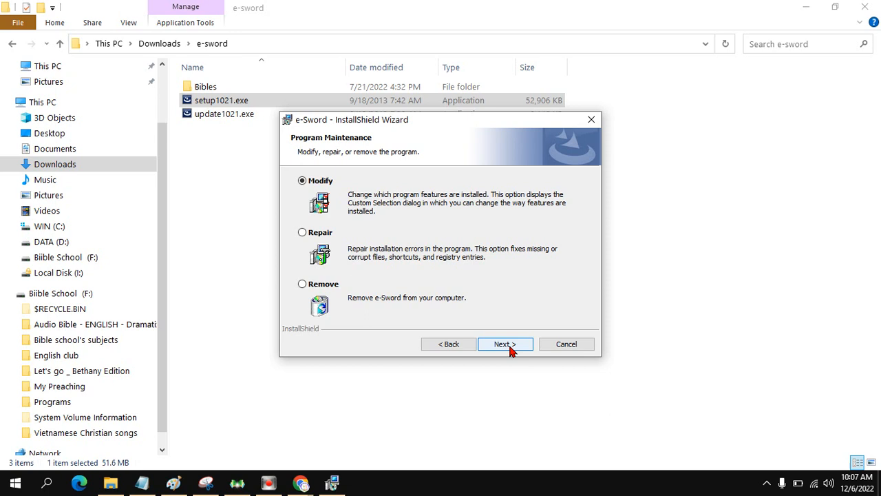
{"action": "mouse_move", "coordinate": [556, 358]}
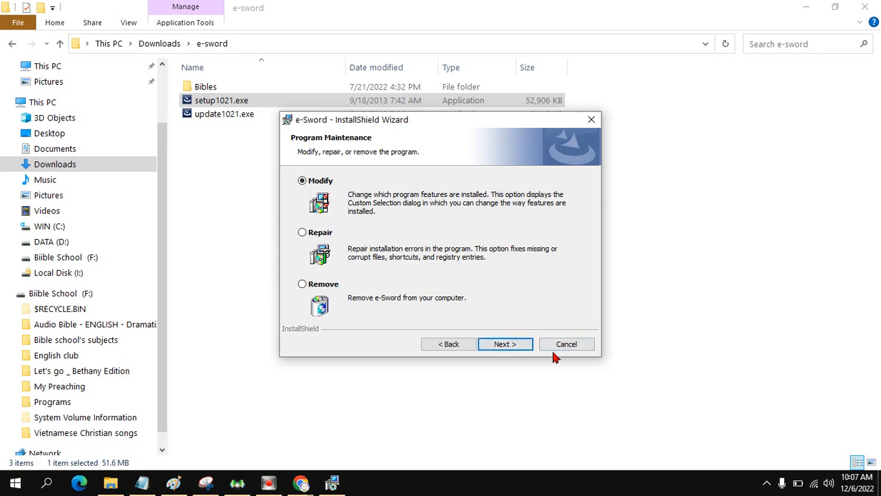
{"action": "left_click", "coordinate": [566, 344]}
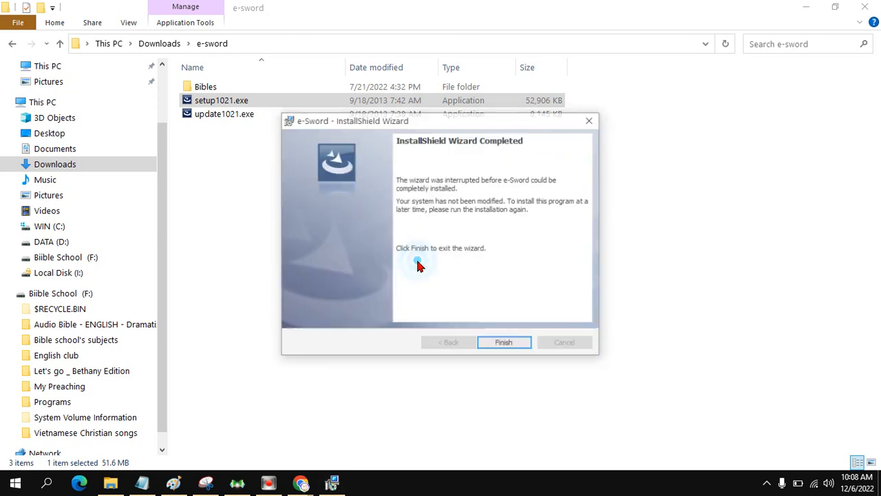
{"action": "left_click", "coordinate": [504, 341]}
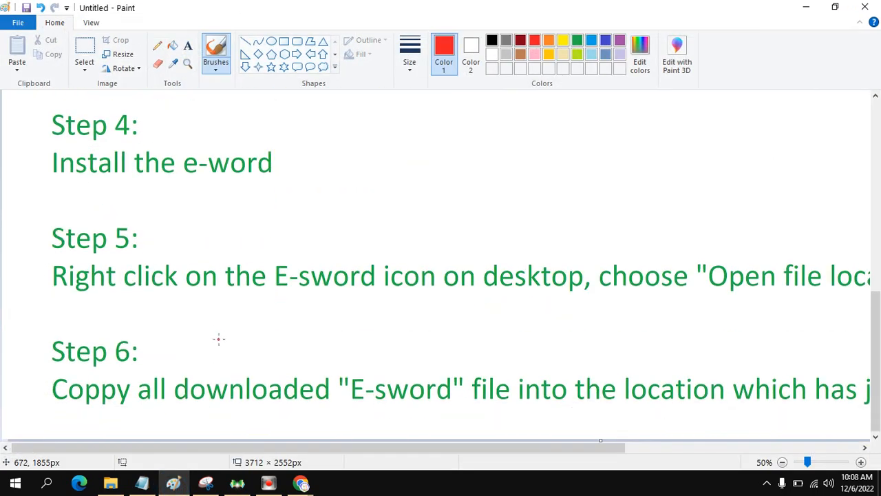
{"action": "mouse_move", "coordinate": [148, 294]}
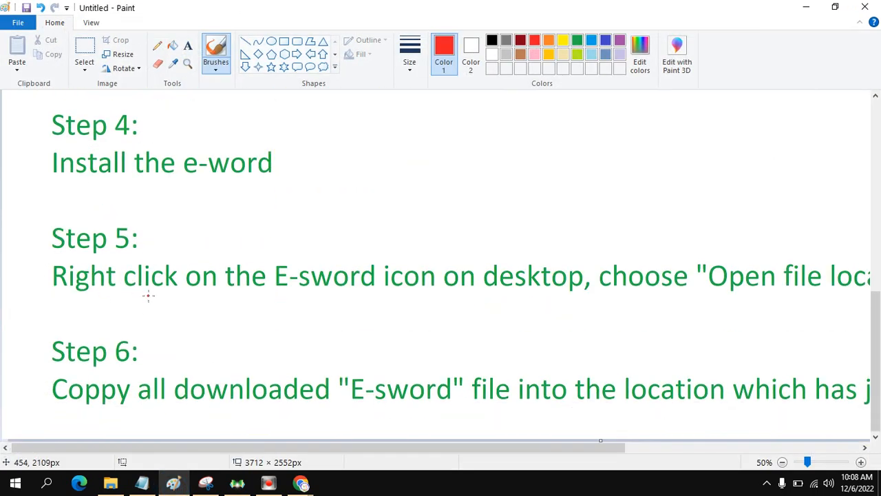
- Underline "E-sword icon on desktop" in Step 5 with a red brush stroke
{"action": "left_click_drag", "start_coordinate": [254, 297], "coordinate": [519, 300]}
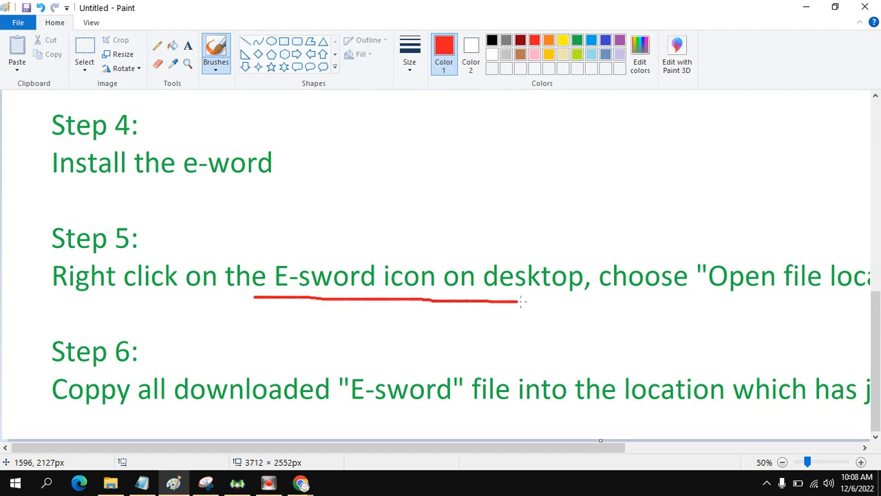
{"action": "scroll", "scroll_direction": "right", "scroll_amount": 3}
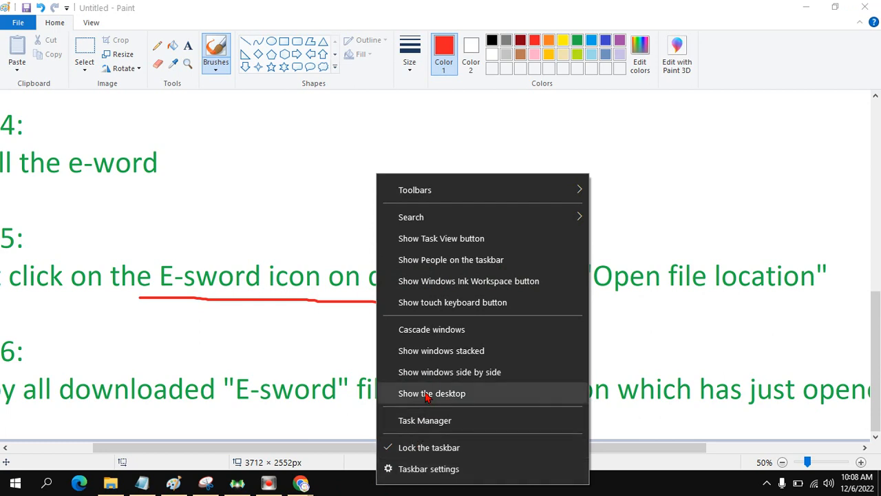
- Show the desktop and double-click the e-Sword shortcut
{"action": "left_click", "coordinate": [432, 393]}
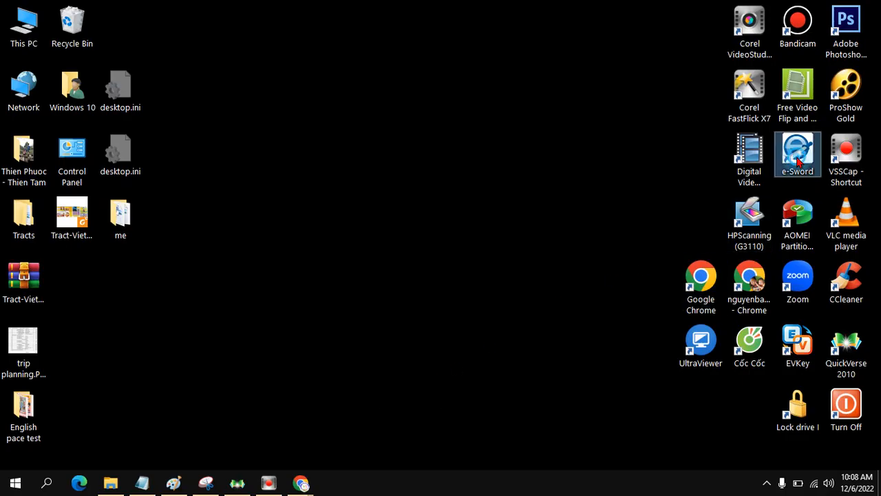
{"action": "left_click_drag", "start_coordinate": [797, 153], "coordinate": [352, 216]}
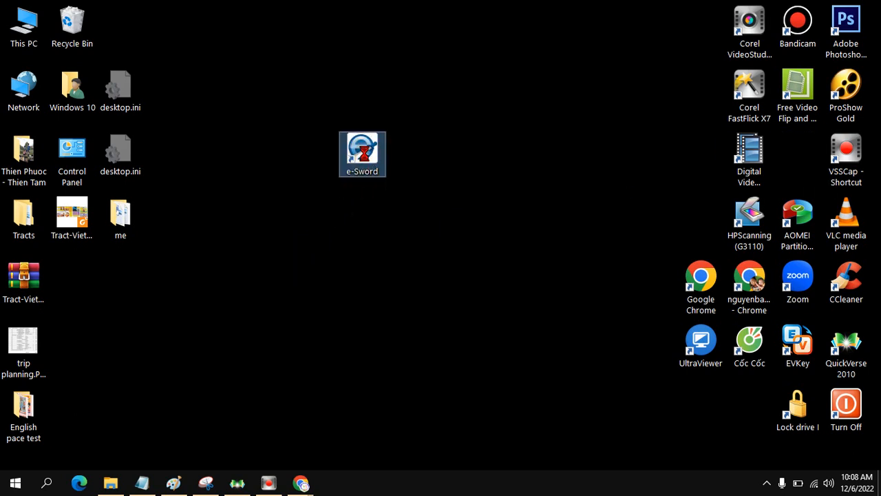
{"action": "double_click", "coordinate": [362, 148]}
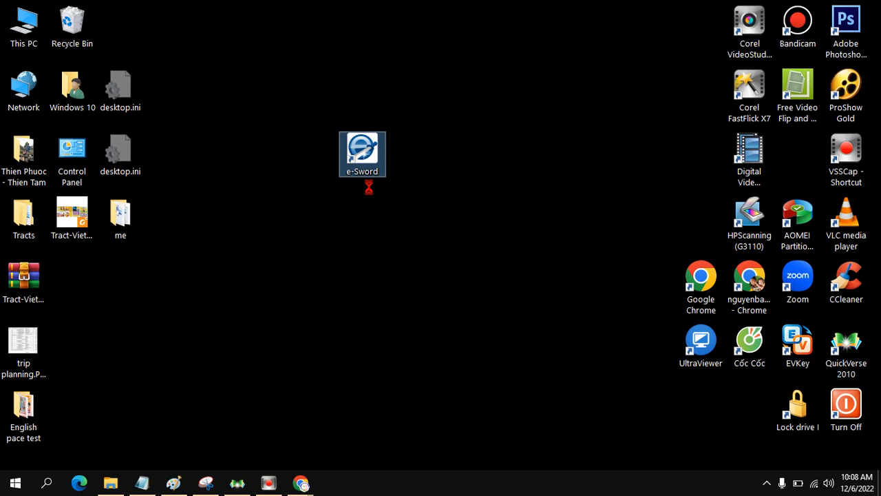
- Reveal the e-Sword shortcut's install location, then head to the downloaded e-sword folder
{"action": "right_click", "coordinate": [362, 153]}
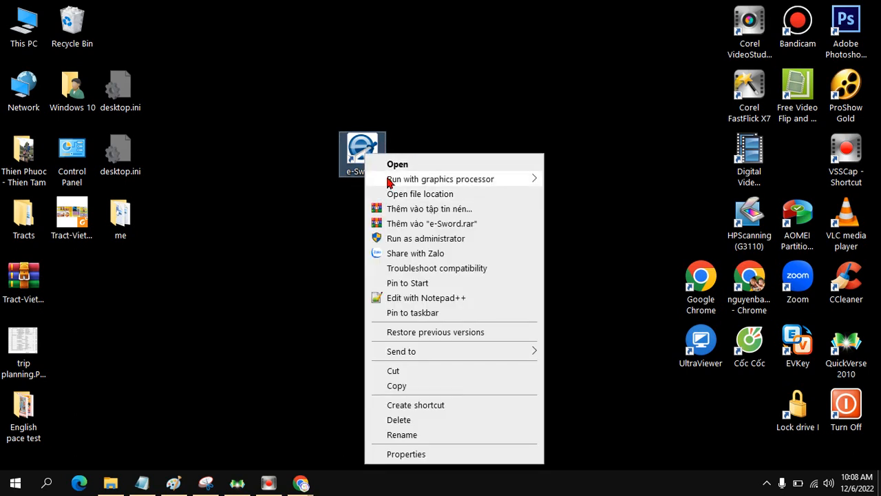
{"action": "mouse_move", "coordinate": [406, 202]}
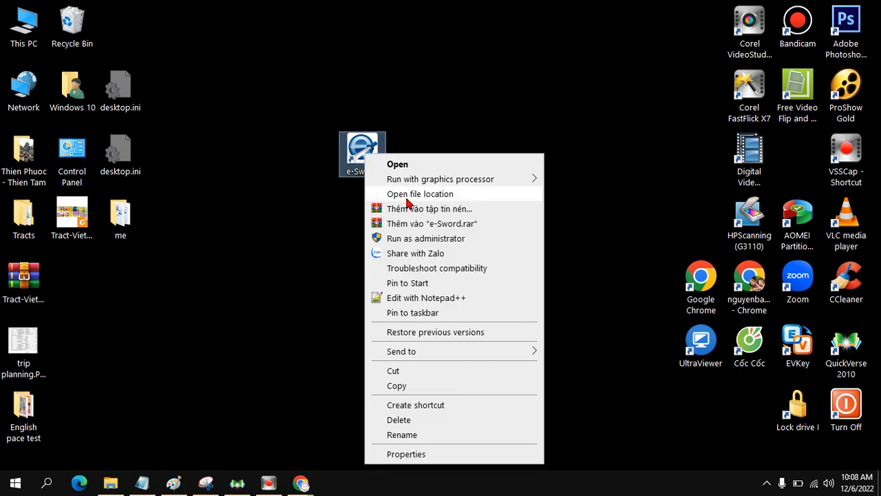
{"action": "left_click", "coordinate": [420, 194]}
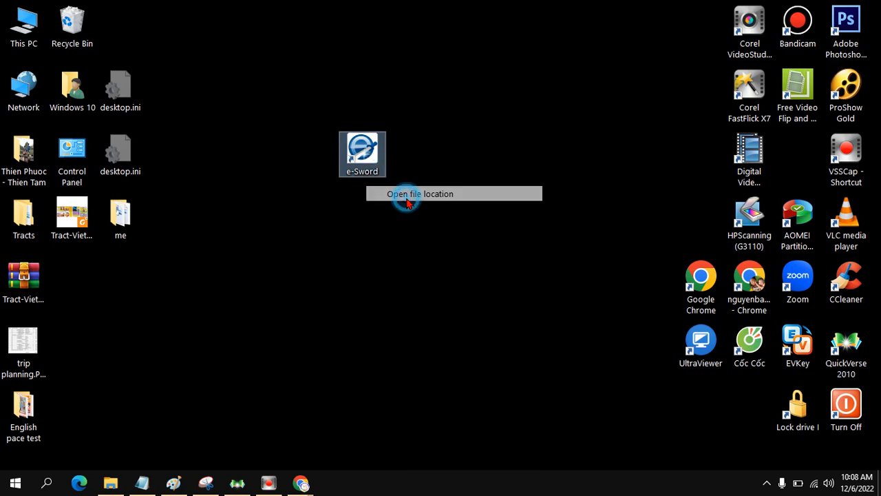
{"action": "left_click", "coordinate": [412, 194]}
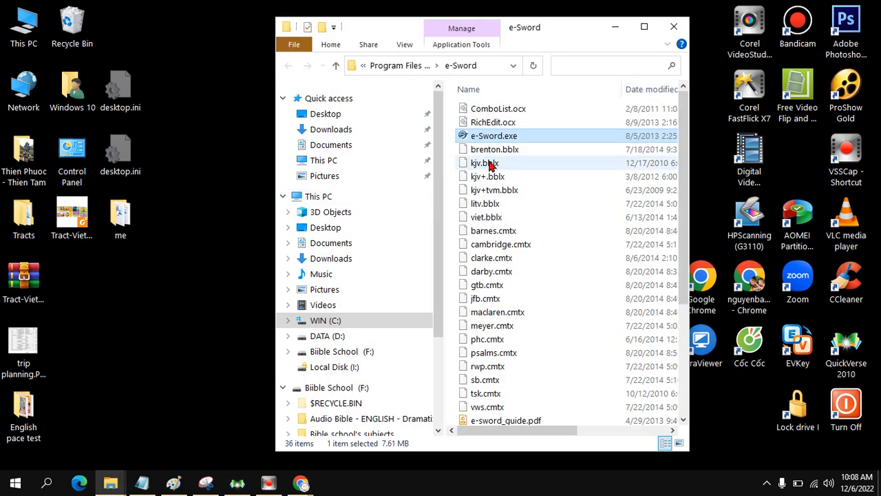
{"action": "left_click", "coordinate": [644, 26]}
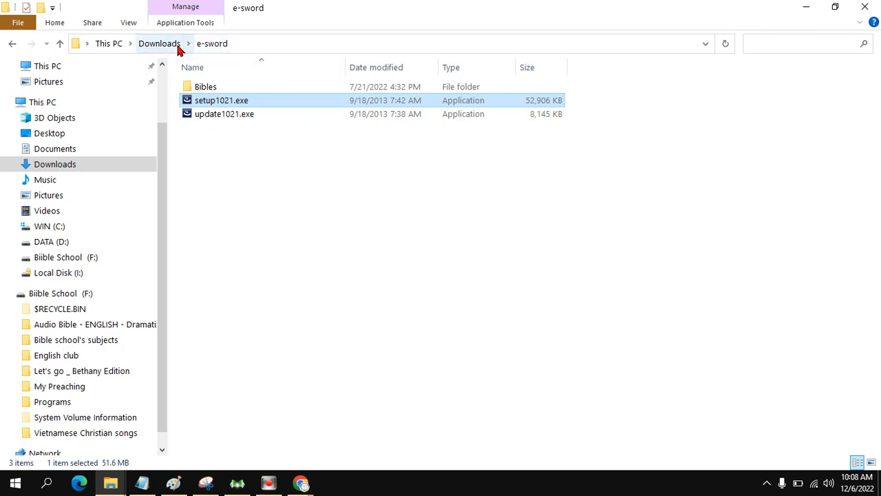
- Copy all 60 files (648 MB) from the Bibles folder
{"action": "double_click", "coordinate": [205, 86]}
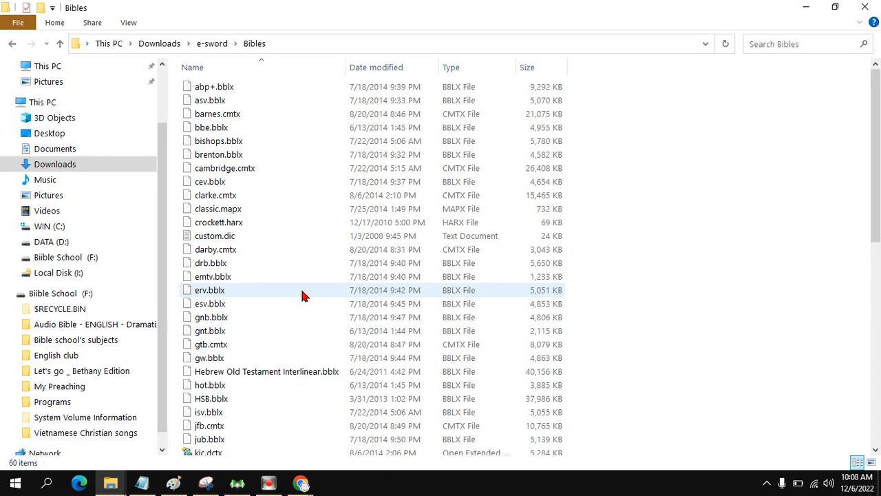
{"action": "mouse_move", "coordinate": [304, 296]}
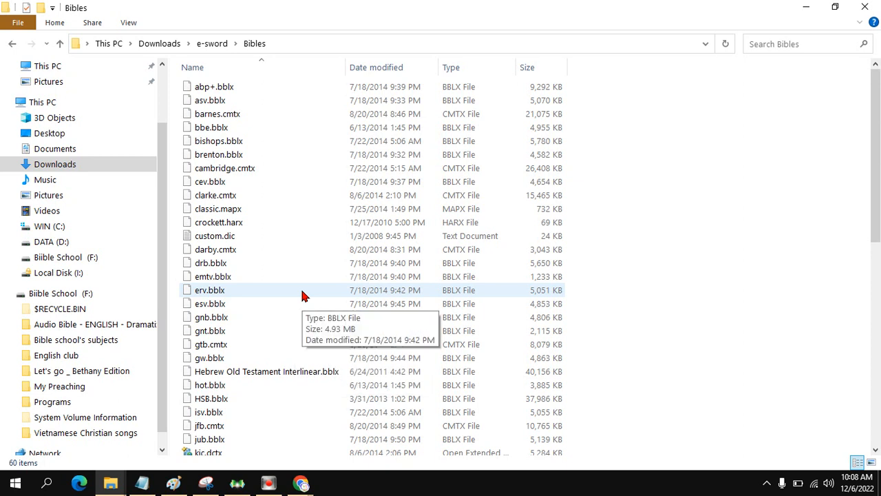
{"action": "key", "text": "ctrl+a"}
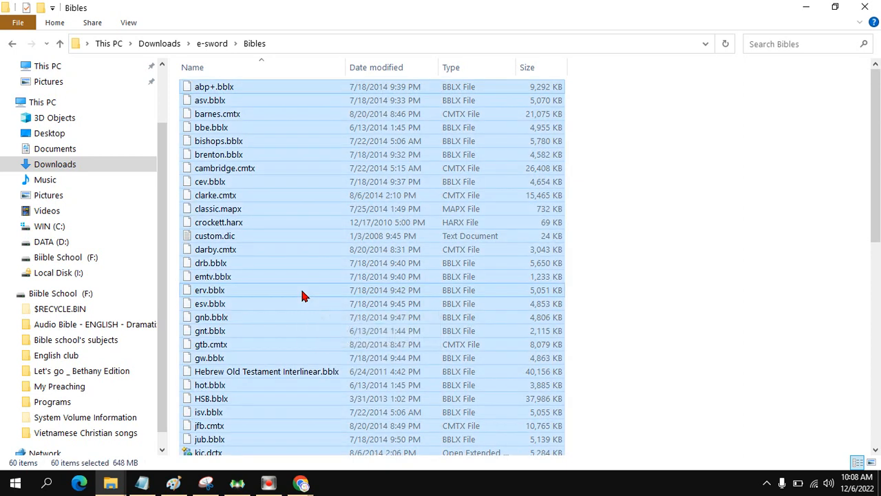
{"action": "right_click", "coordinate": [305, 296]}
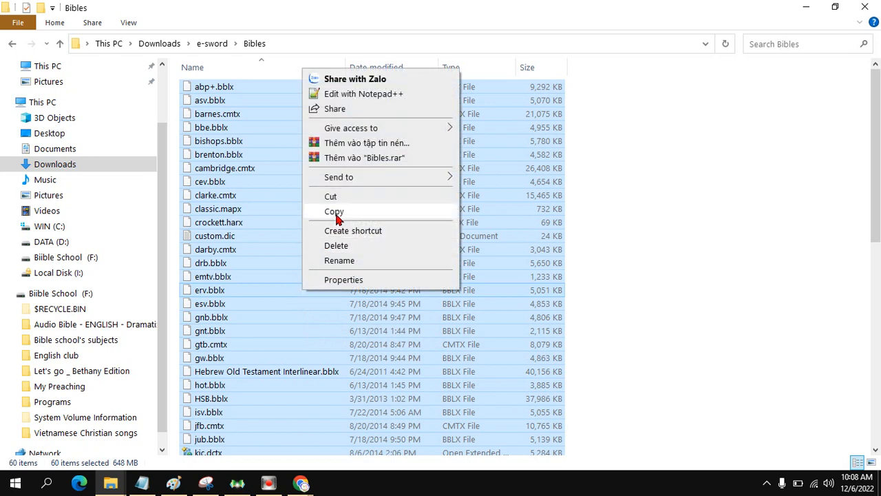
{"action": "left_click", "coordinate": [334, 211]}
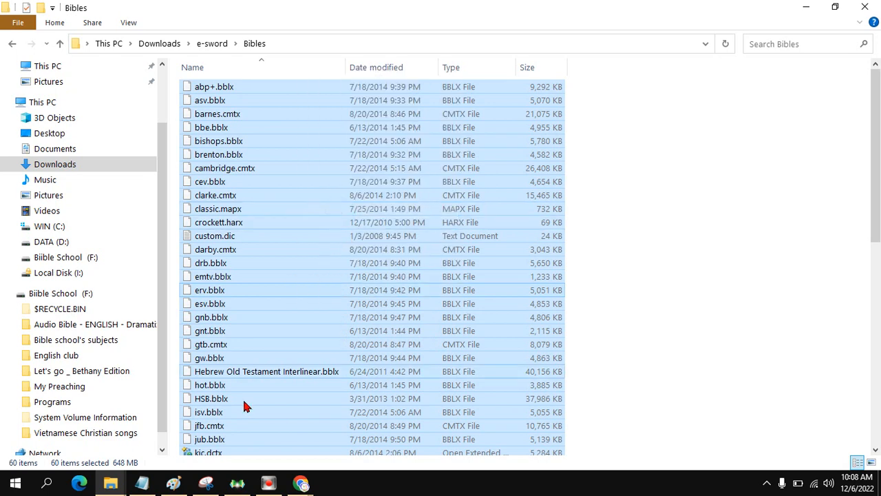
{"action": "mouse_move", "coordinate": [106, 482]}
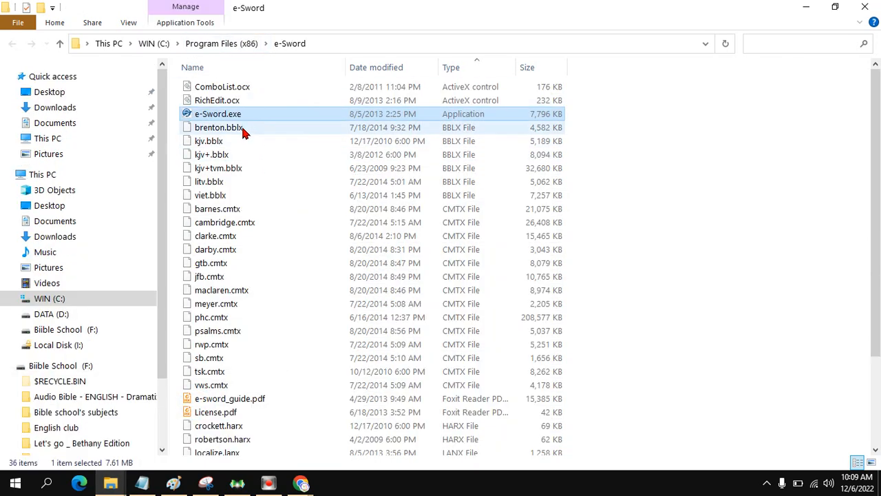
- Paste the Bible files into the e-Sword folder, skipping 30 duplicates, then show the desktop
{"action": "right_click", "coordinate": [652, 167]}
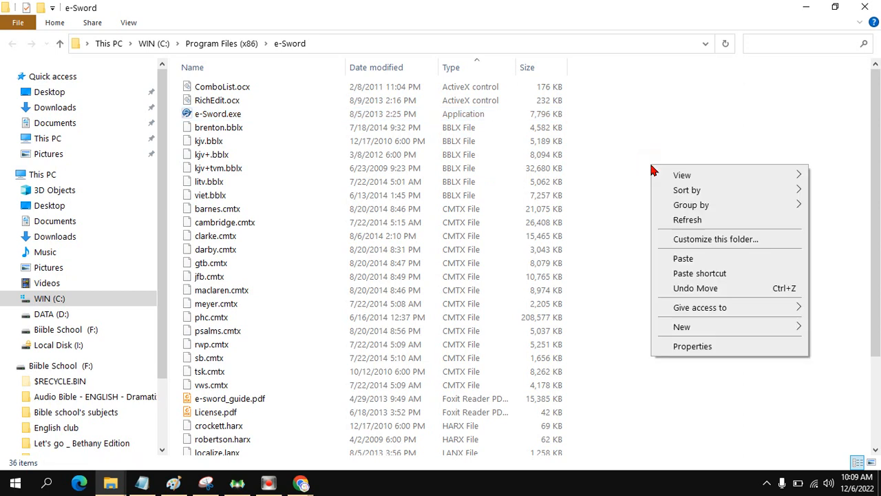
{"action": "mouse_move", "coordinate": [684, 263]}
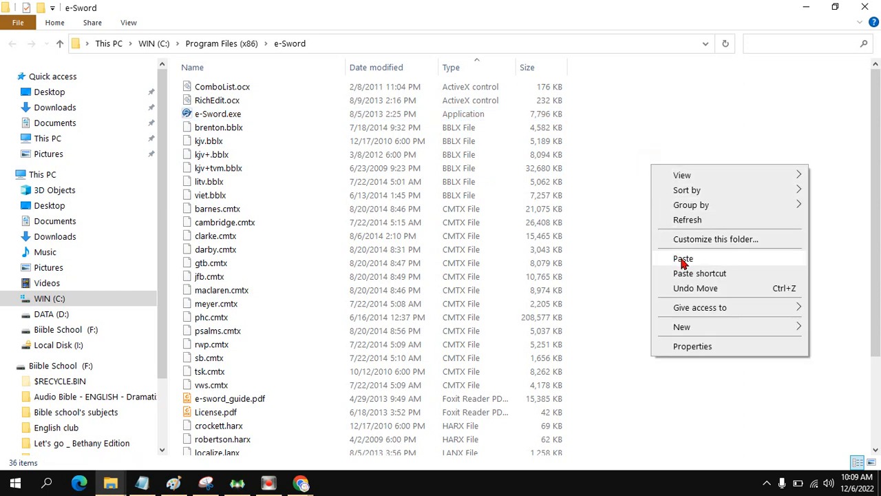
{"action": "left_click", "coordinate": [683, 258]}
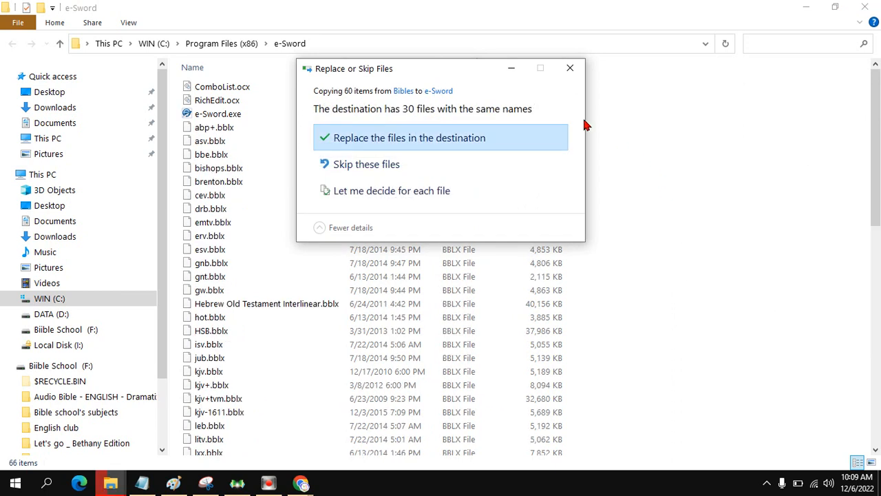
{"action": "mouse_move", "coordinate": [467, 103]}
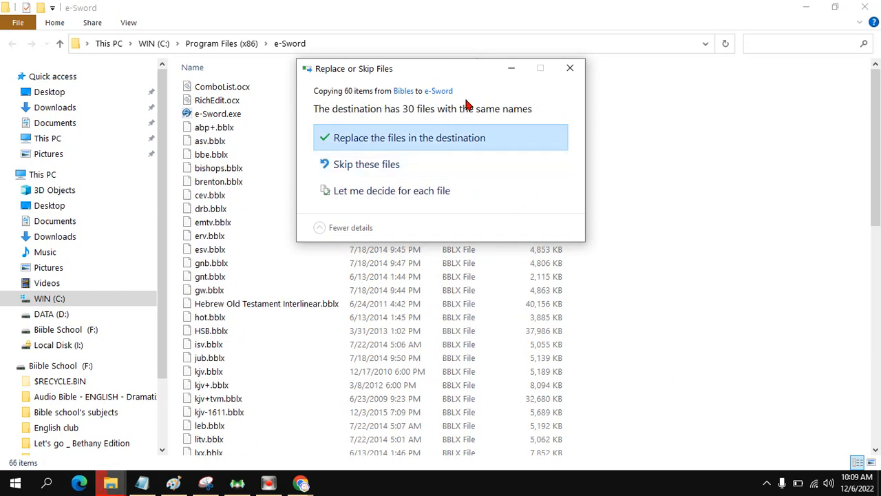
{"action": "mouse_move", "coordinate": [383, 144]}
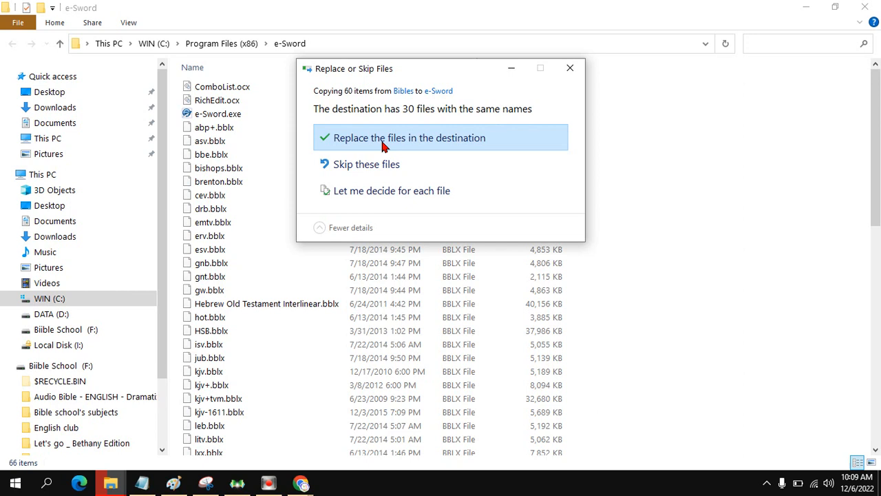
{"action": "mouse_move", "coordinate": [348, 171]}
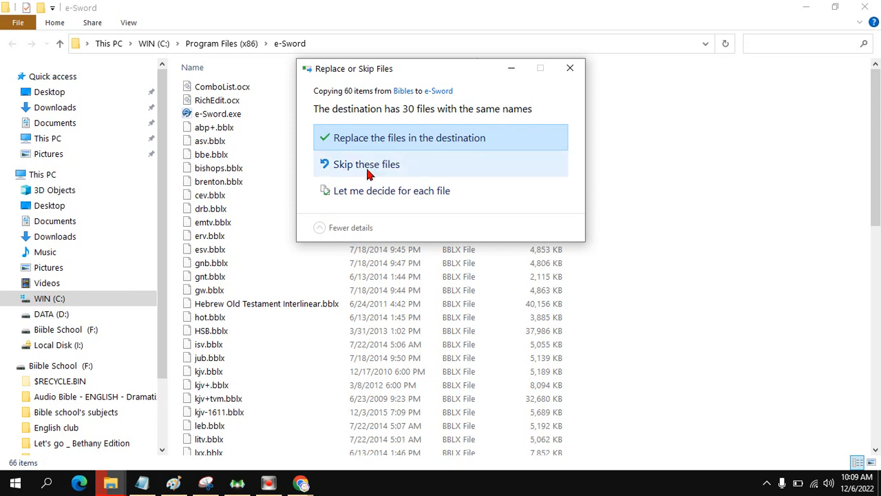
{"action": "left_click", "coordinate": [422, 137]}
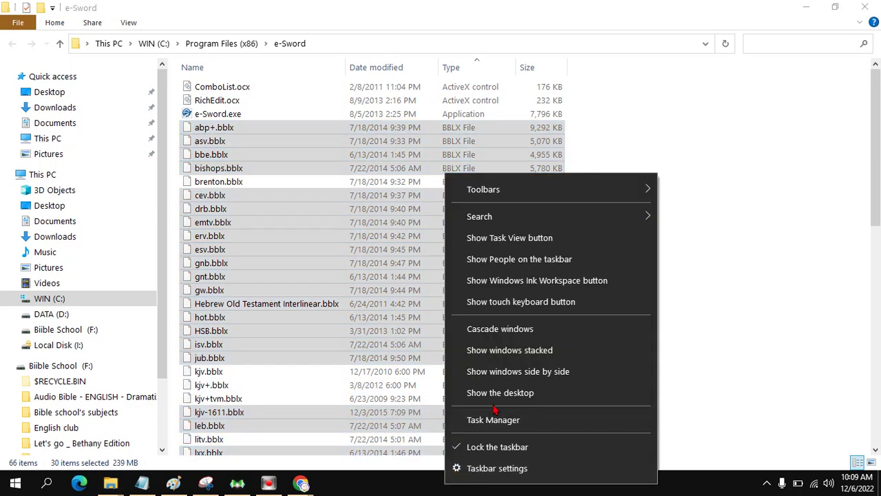
{"action": "left_click", "coordinate": [501, 392]}
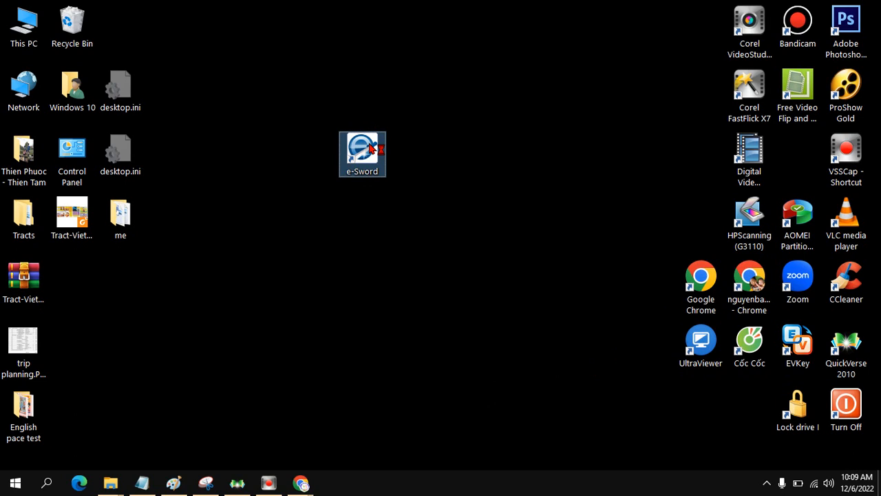
- Launch e-Sword from its desktop shortcut
{"action": "double_click", "coordinate": [362, 144]}
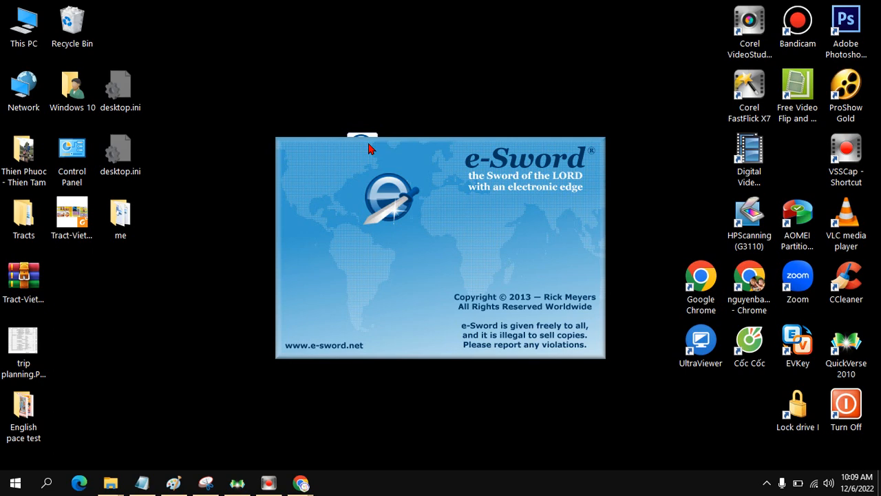
{"action": "mouse_move", "coordinate": [299, 277]}
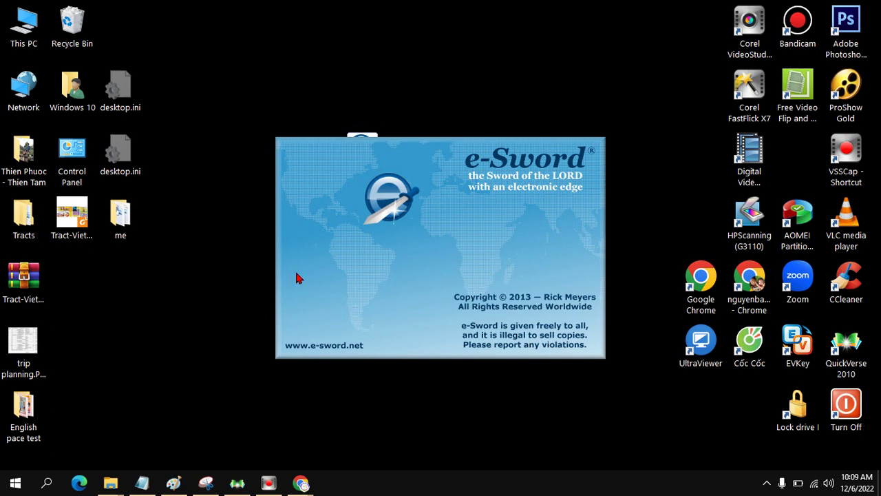
{"action": "mouse_move", "coordinate": [464, 255]}
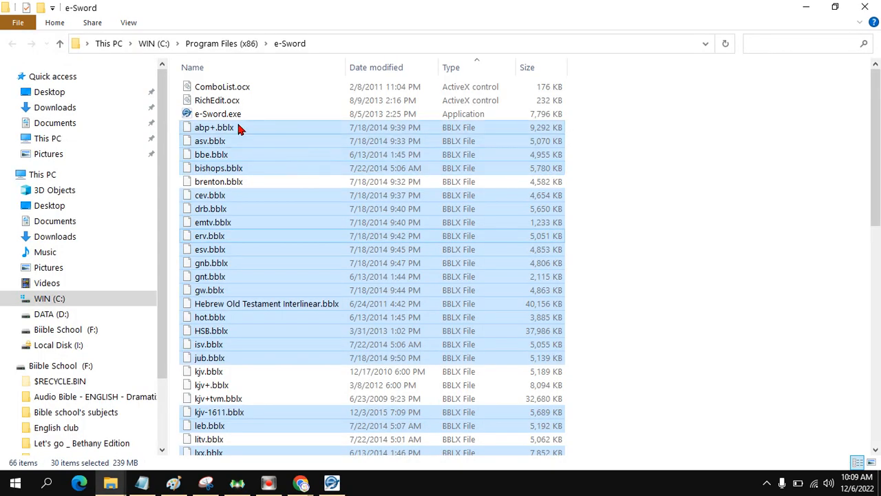
{"action": "mouse_move", "coordinate": [237, 130]}
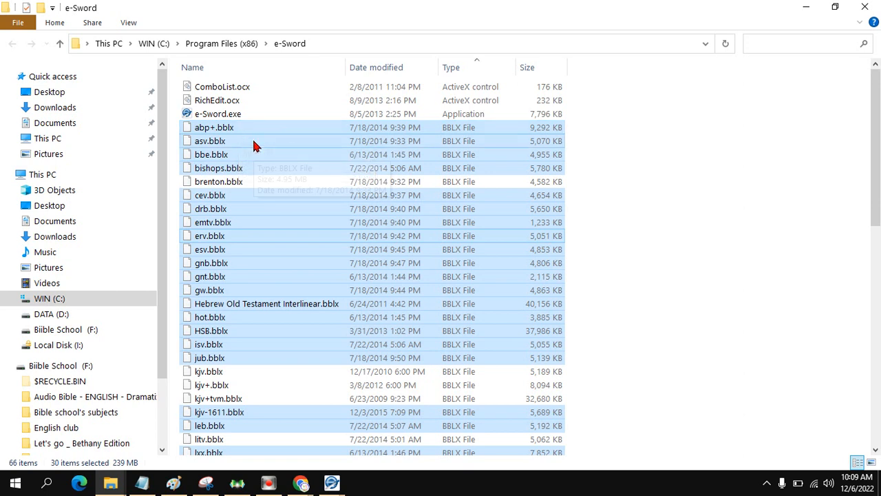
{"action": "mouse_move", "coordinate": [235, 365]}
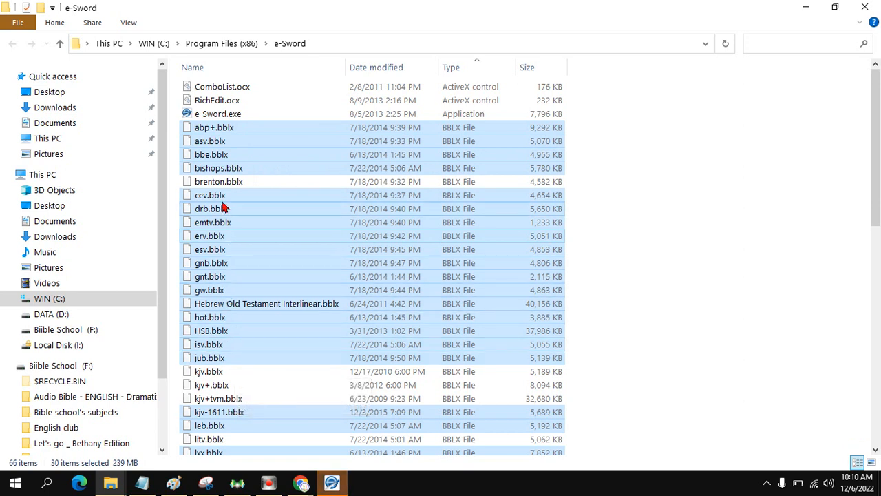
{"action": "mouse_move", "coordinate": [234, 239]}
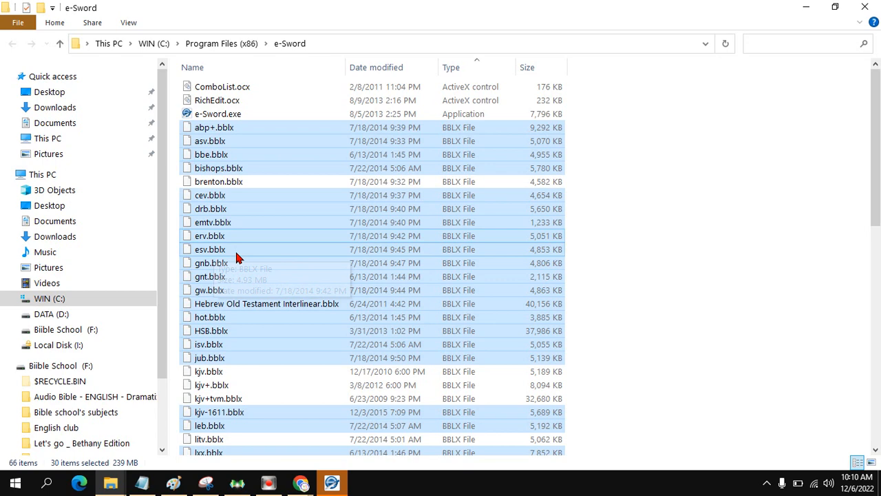
{"action": "mouse_move", "coordinate": [252, 310]}
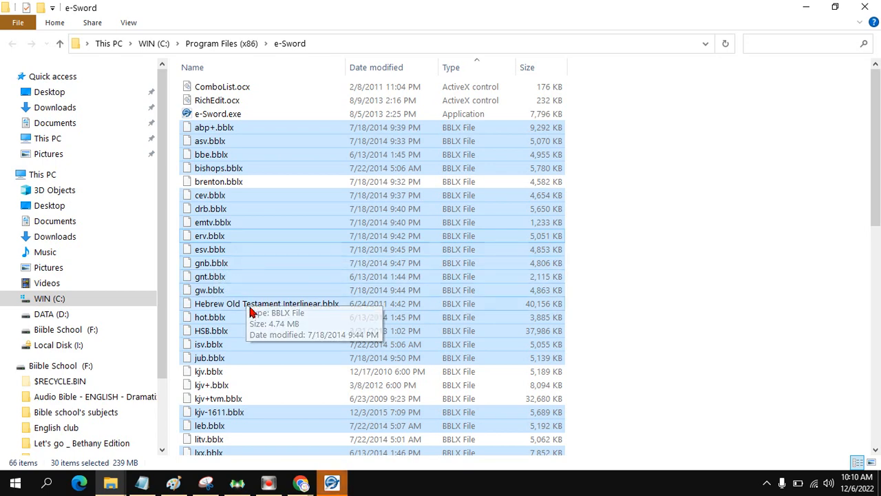
{"action": "scroll", "scroll_direction": "down", "scroll_amount": 3}
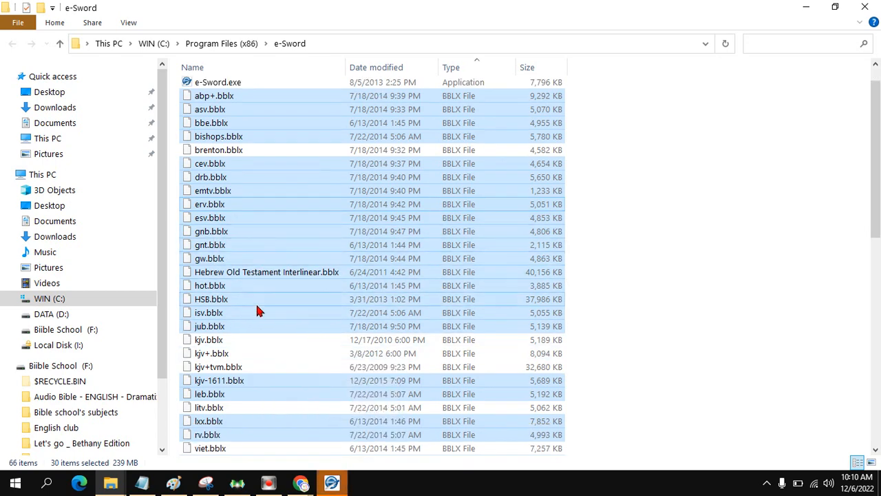
{"action": "scroll", "scroll_direction": "down", "scroll_amount": 3}
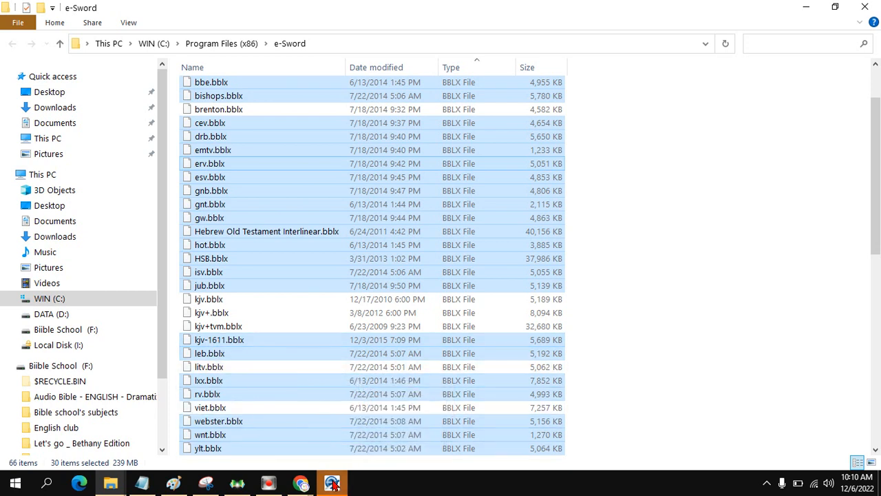
{"action": "left_click", "coordinate": [333, 482]}
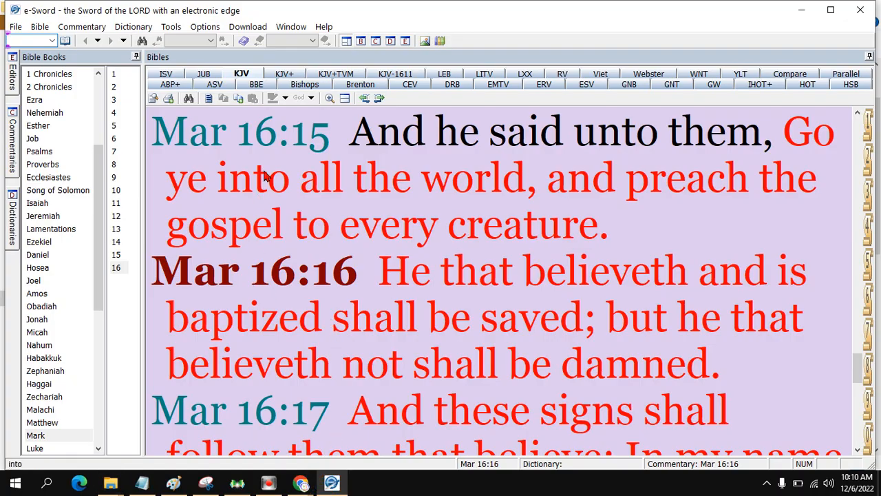
{"action": "mouse_move", "coordinate": [580, 105]}
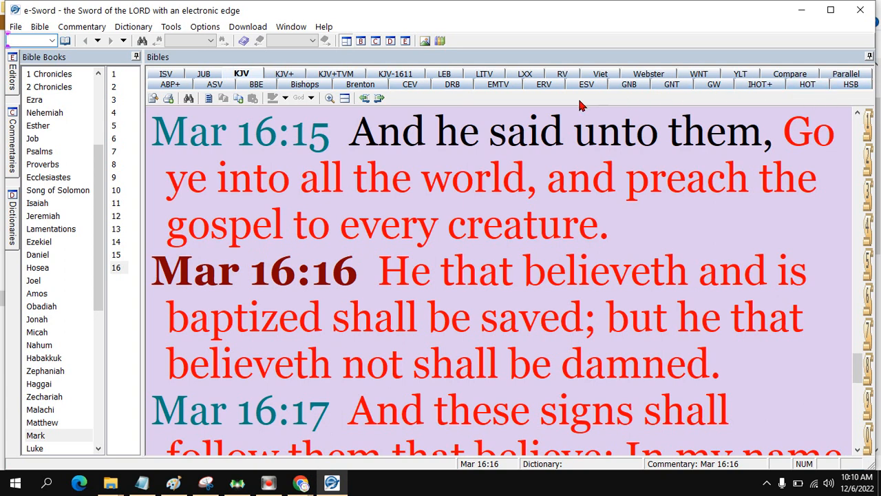
{"action": "mouse_move", "coordinate": [500, 181]}
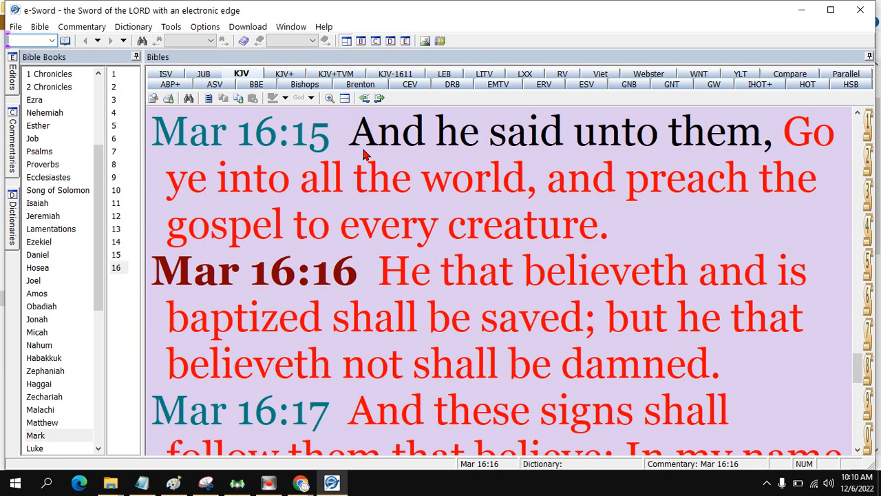
- In the Brenton translation, browse Job and chapters 2 and 8 of 1 Esdras
{"action": "left_click", "coordinate": [361, 84]}
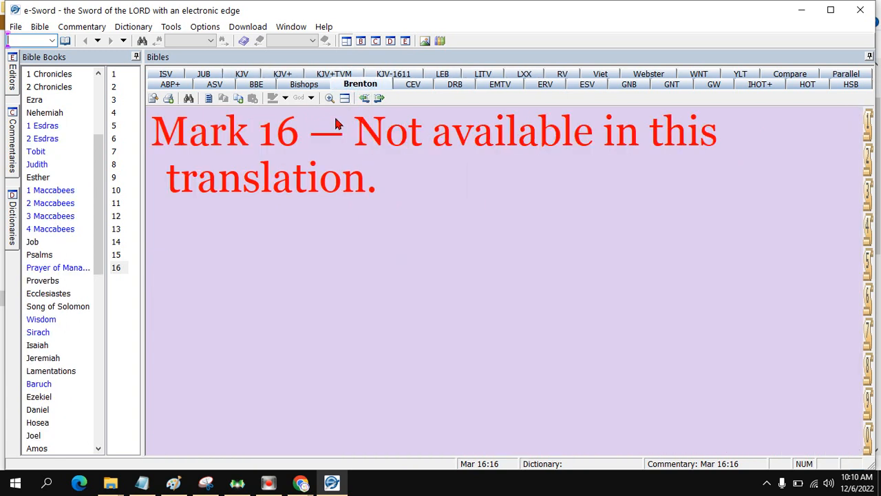
{"action": "mouse_move", "coordinate": [61, 243]}
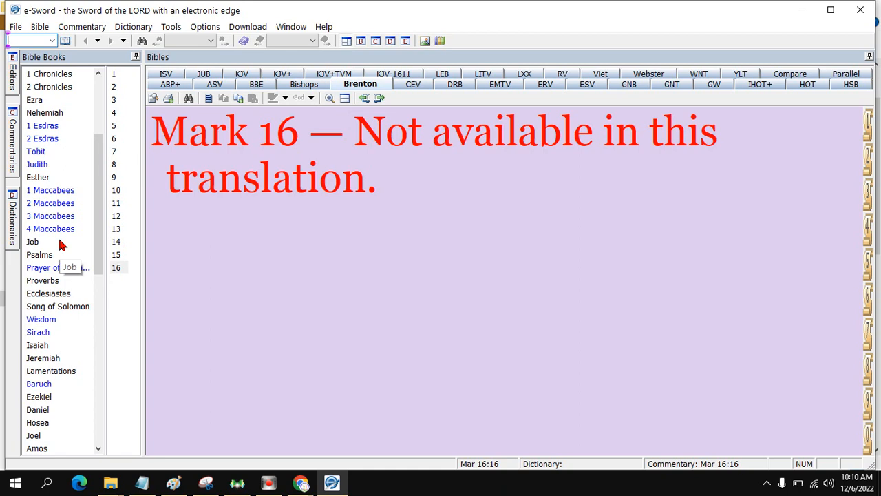
{"action": "left_click", "coordinate": [33, 242]}
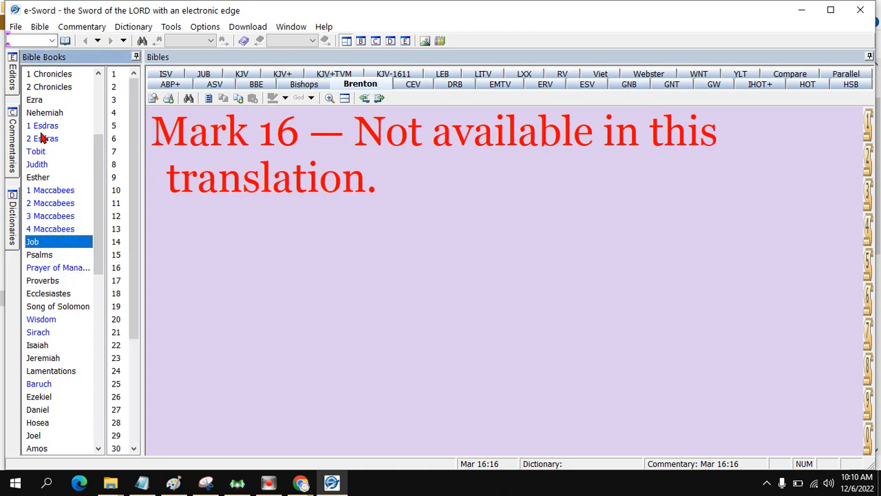
{"action": "left_click", "coordinate": [42, 125]}
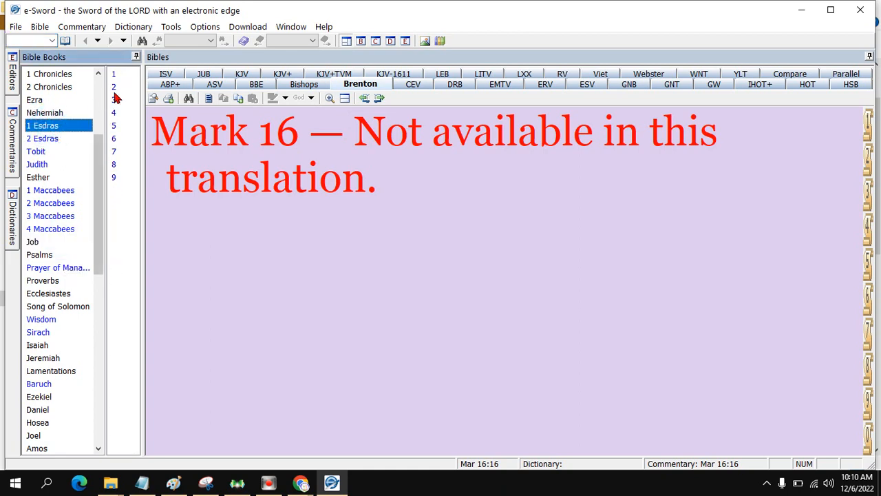
{"action": "left_click", "coordinate": [113, 87]}
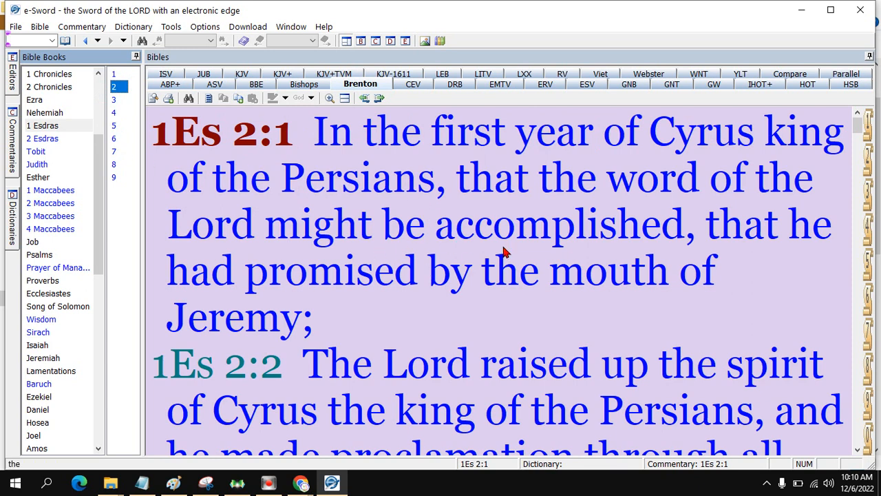
{"action": "mouse_move", "coordinate": [494, 243]}
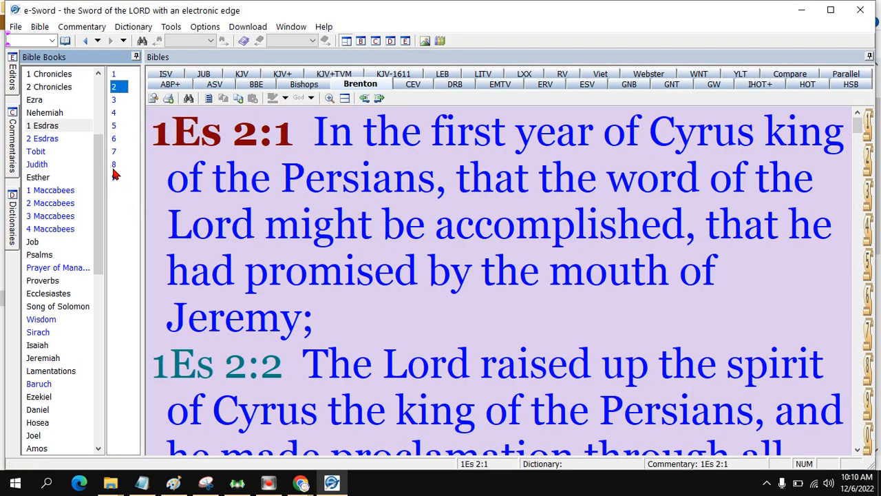
{"action": "left_click", "coordinate": [113, 164]}
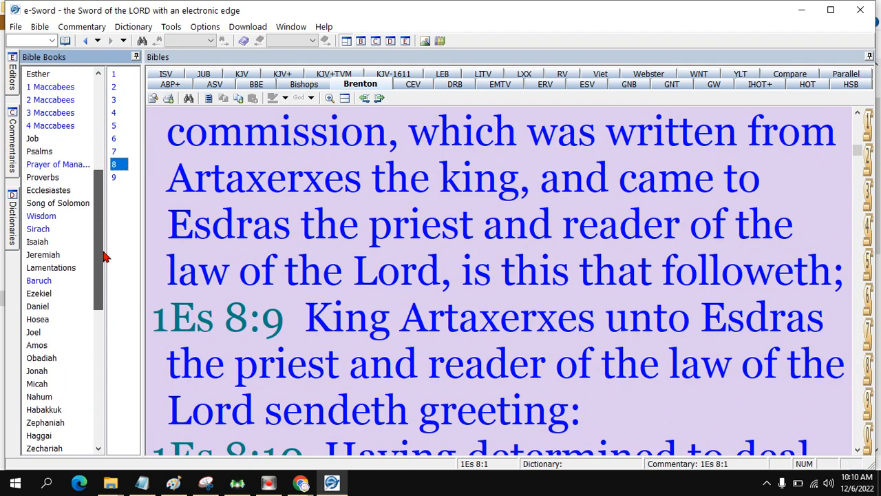
- Browse 2 Esdras and Tobit 10, then view James 4 in ABP+
{"action": "left_click", "coordinate": [42, 190]}
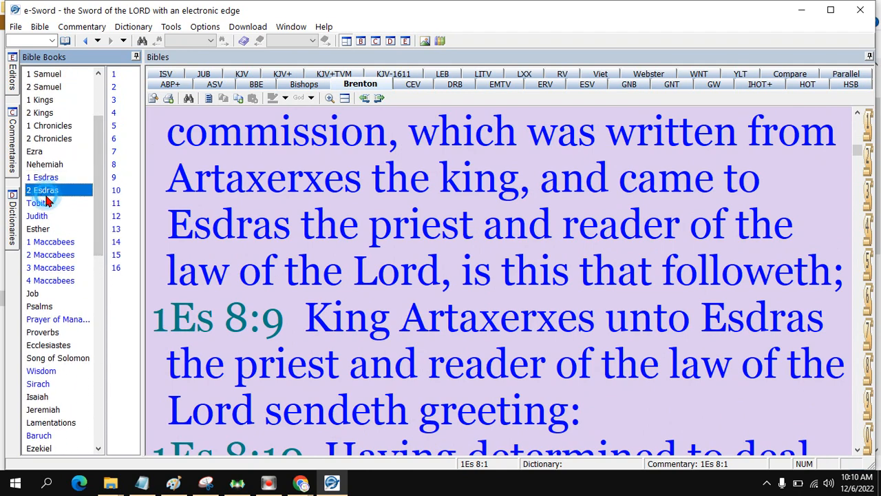
{"action": "left_click", "coordinate": [36, 202]}
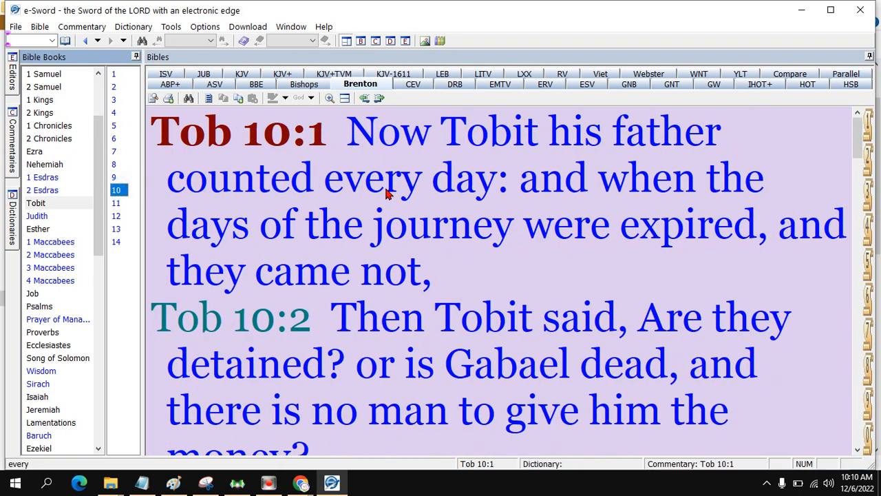
{"action": "scroll", "scroll_direction": "down", "scroll_amount": 3}
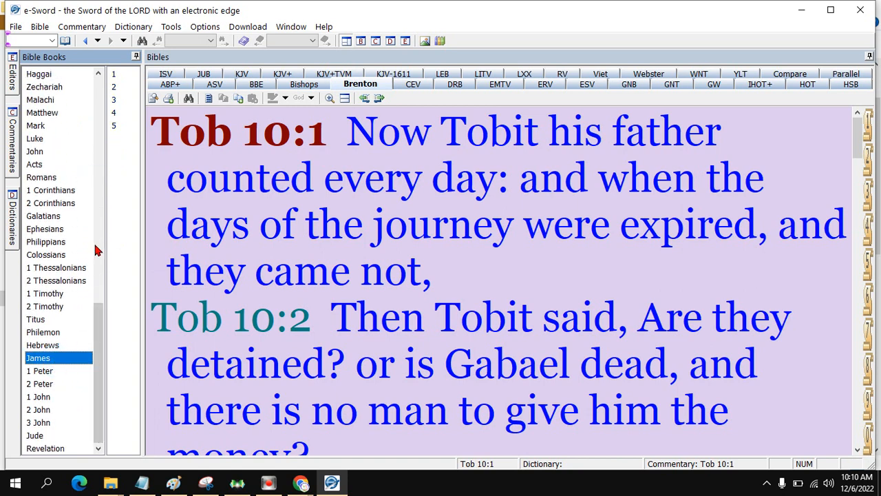
{"action": "left_click", "coordinate": [113, 112]}
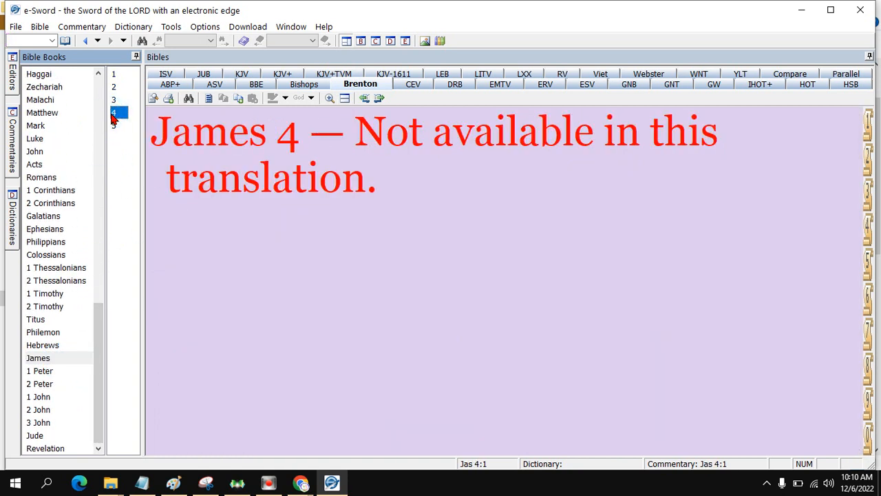
{"action": "left_click", "coordinate": [170, 83]}
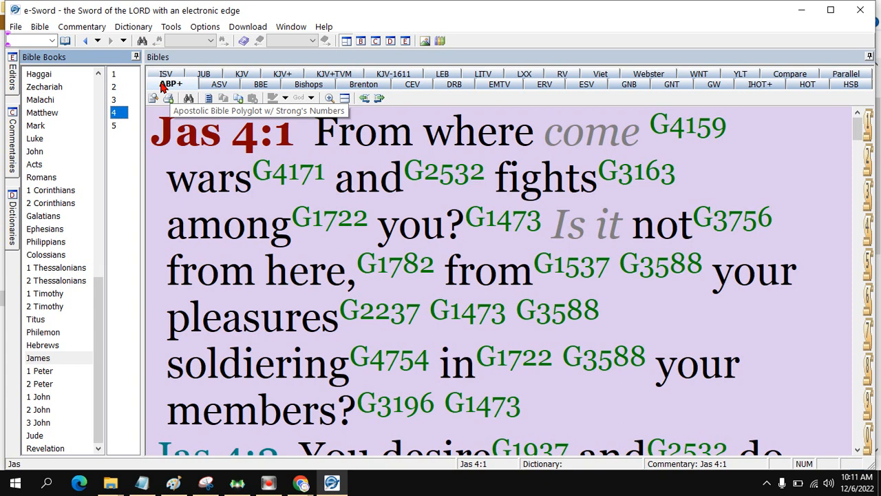
{"action": "mouse_move", "coordinate": [600, 165]}
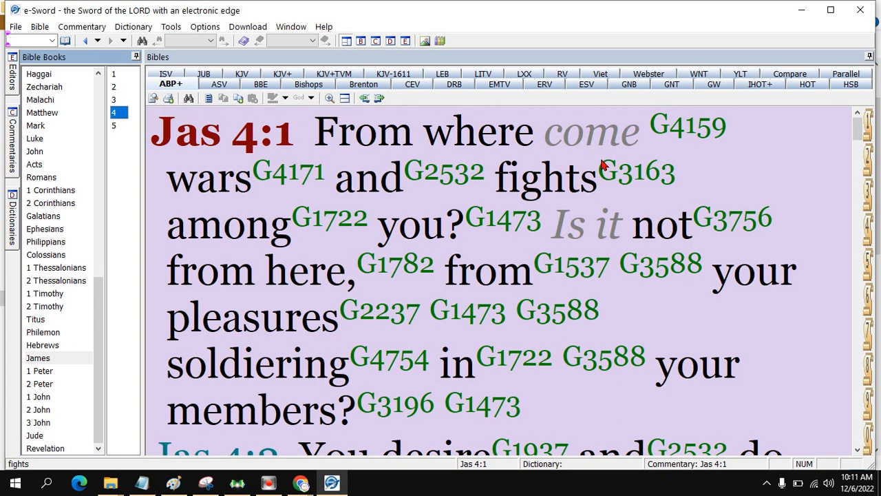
{"action": "mouse_move", "coordinate": [761, 84]}
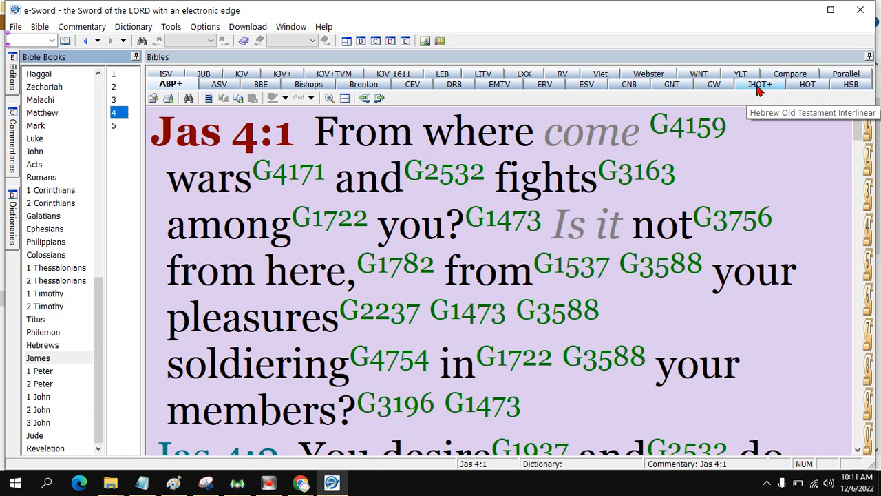
{"action": "mouse_move", "coordinate": [773, 85]}
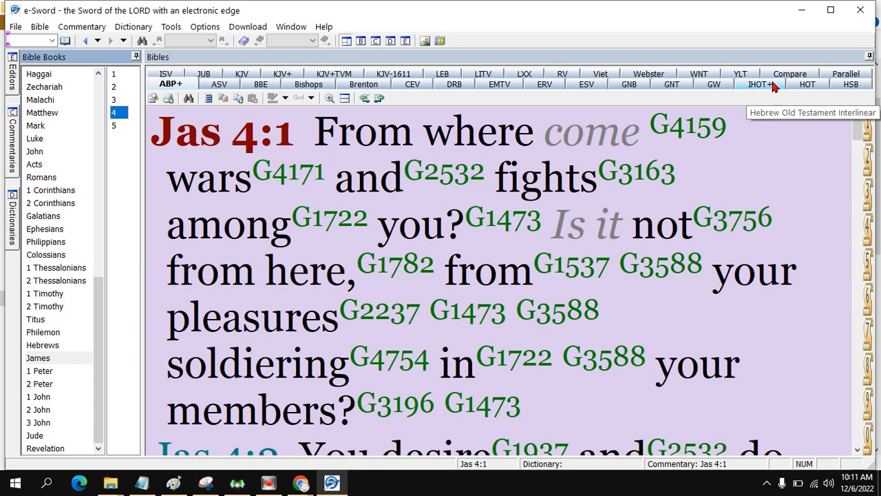
{"action": "mouse_move", "coordinate": [659, 91]}
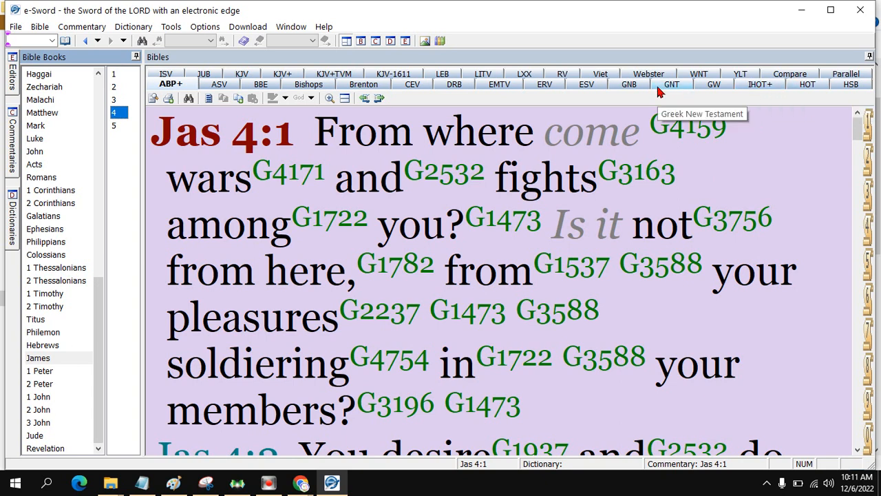
- View James 4 in the Greek New Testament, then in the Bishops' Bible
{"action": "left_click", "coordinate": [671, 83]}
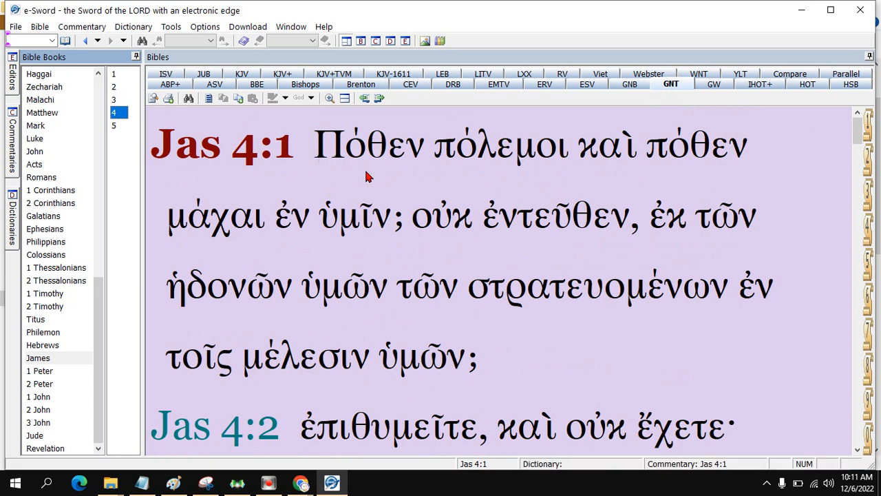
{"action": "mouse_move", "coordinate": [480, 386]}
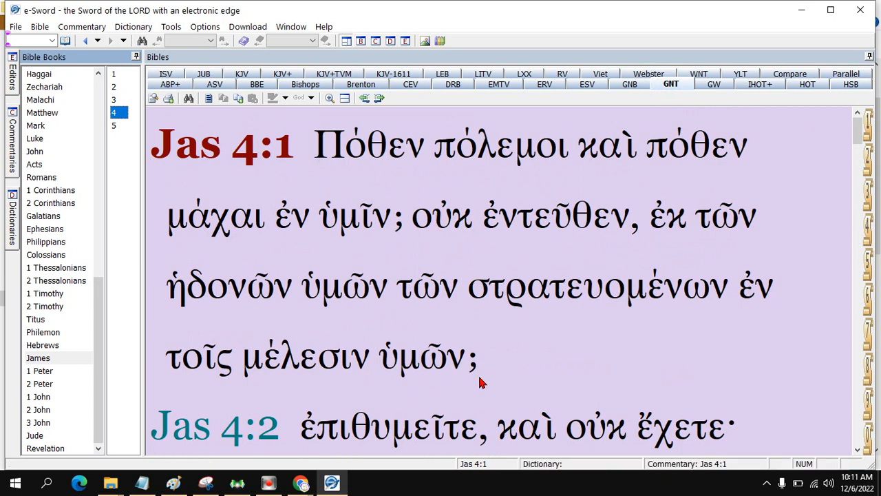
{"action": "mouse_move", "coordinate": [482, 169]}
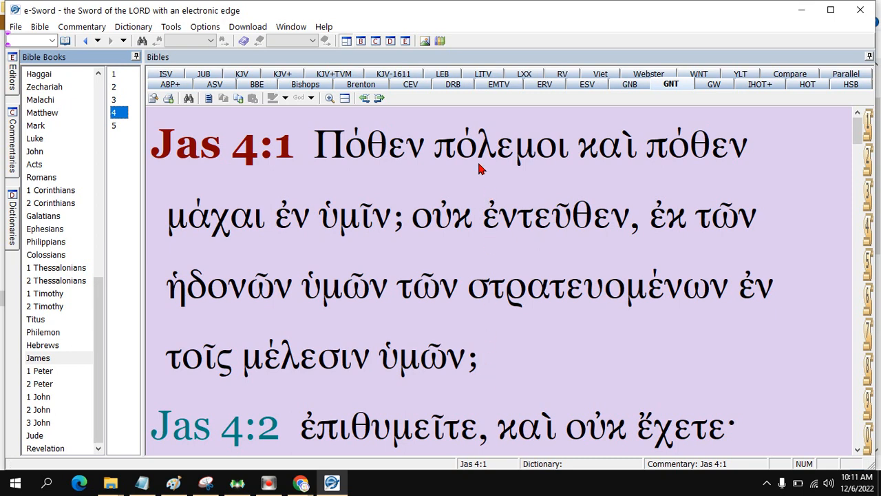
{"action": "mouse_move", "coordinate": [442, 124]}
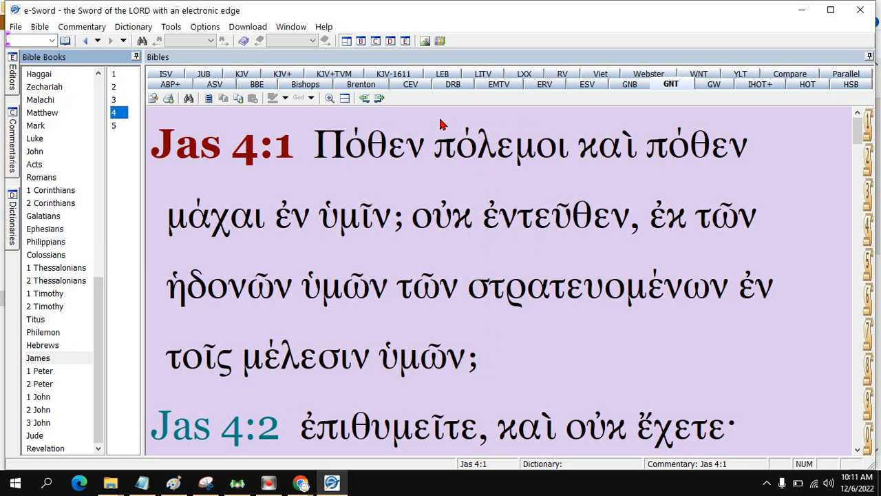
{"action": "left_click", "coordinate": [305, 84]}
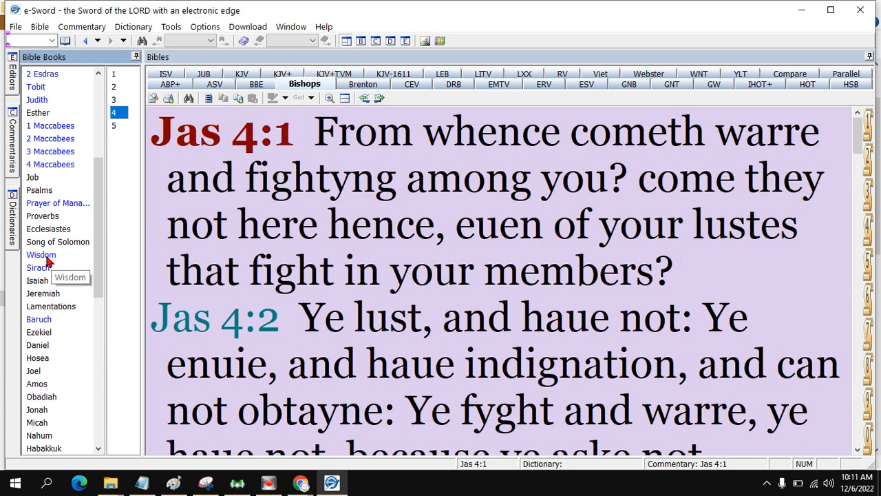
{"action": "scroll", "scroll_direction": "down", "scroll_amount": 3}
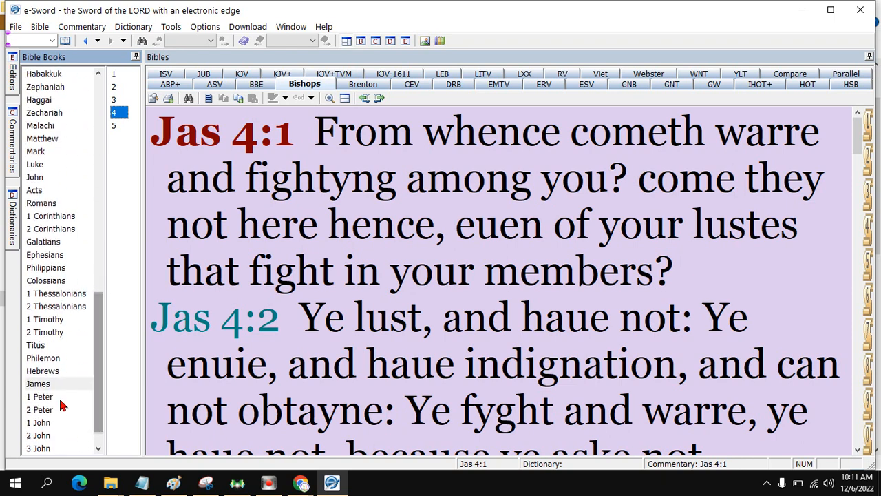
{"action": "mouse_move", "coordinate": [256, 84]}
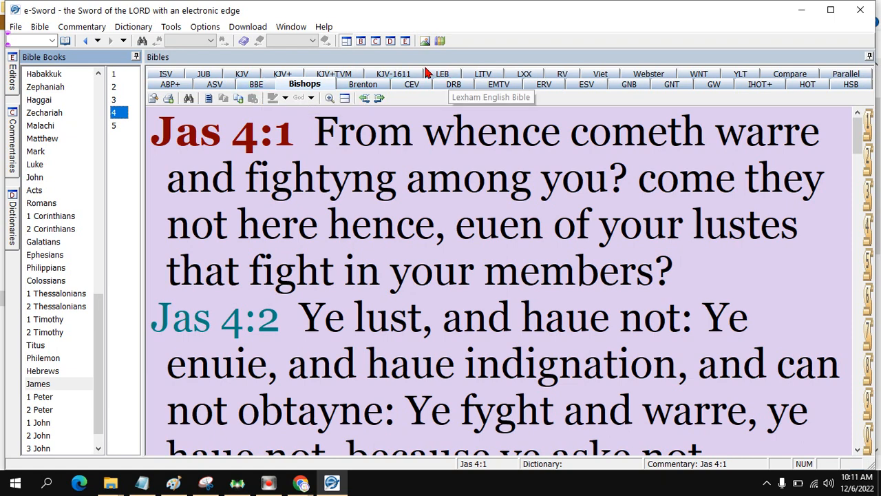
- Switch to KJV-1611 and highlight words like "whence" while reading James 4:1–2
{"action": "left_click", "coordinate": [400, 73]}
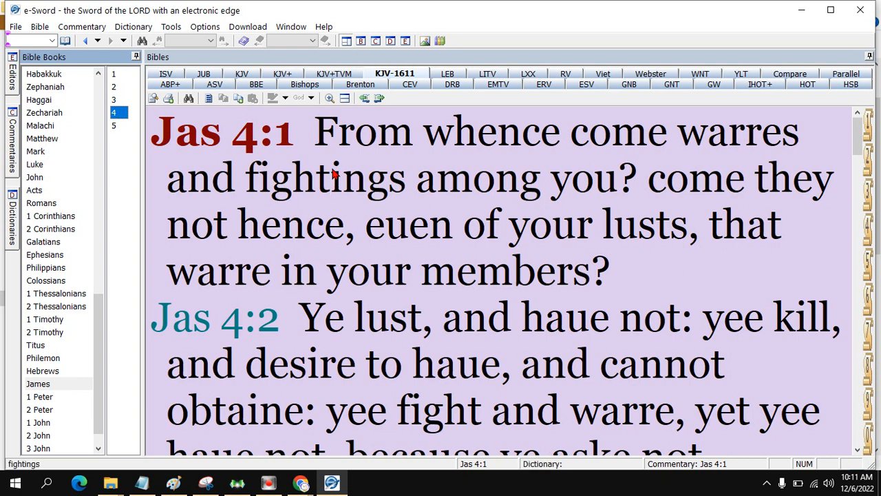
{"action": "mouse_move", "coordinate": [366, 141]}
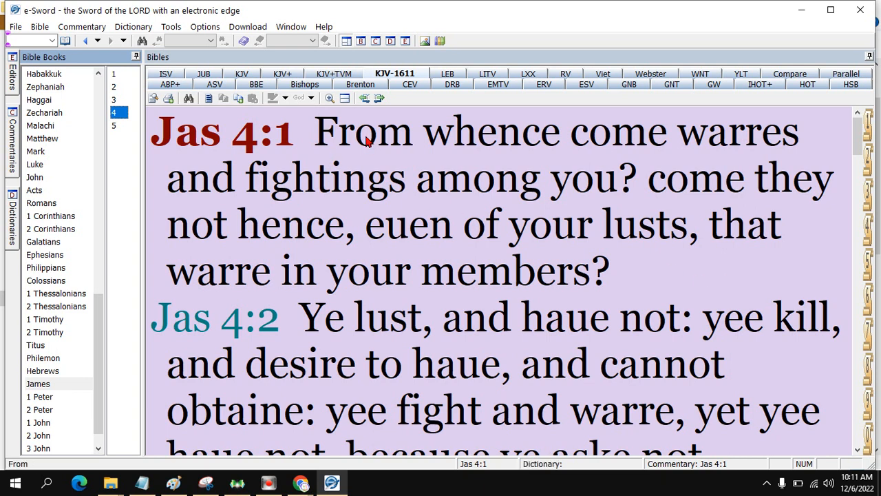
{"action": "mouse_move", "coordinate": [364, 159]}
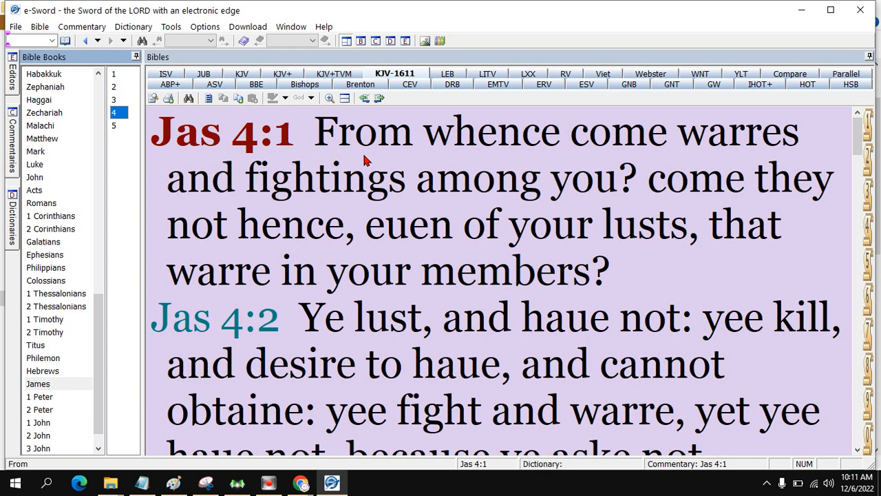
{"action": "left_click_drag", "start_coordinate": [313, 131], "coordinate": [495, 131]}
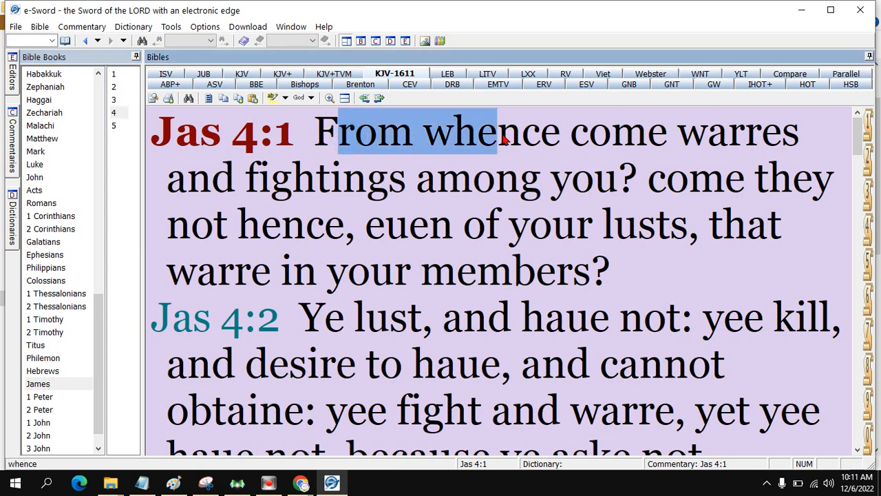
{"action": "double_click", "coordinate": [730, 131]}
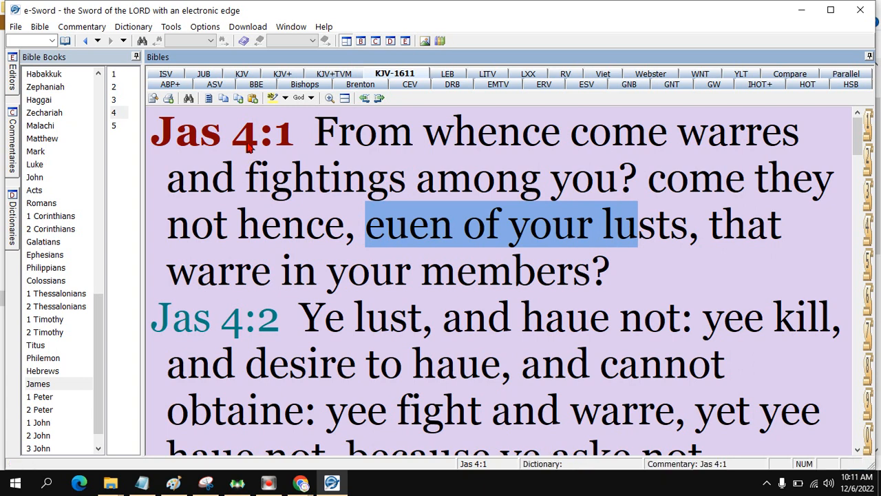
{"action": "mouse_move", "coordinate": [284, 280]}
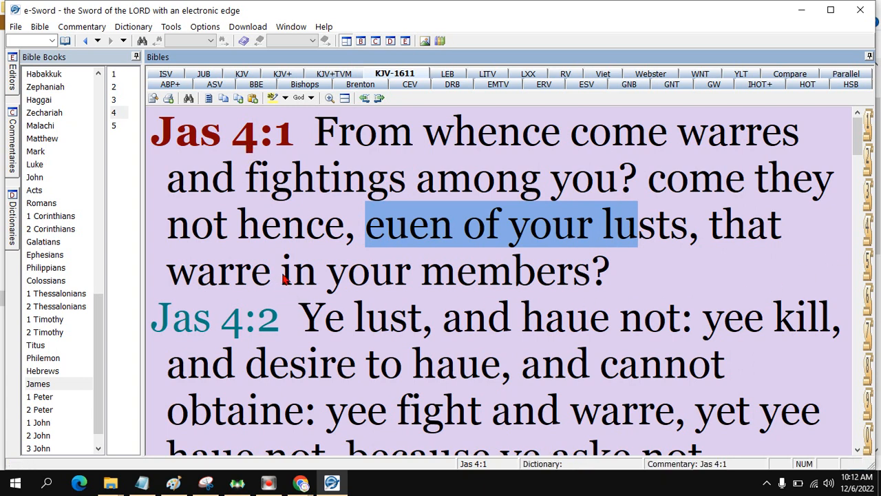
{"action": "mouse_move", "coordinate": [790, 333]}
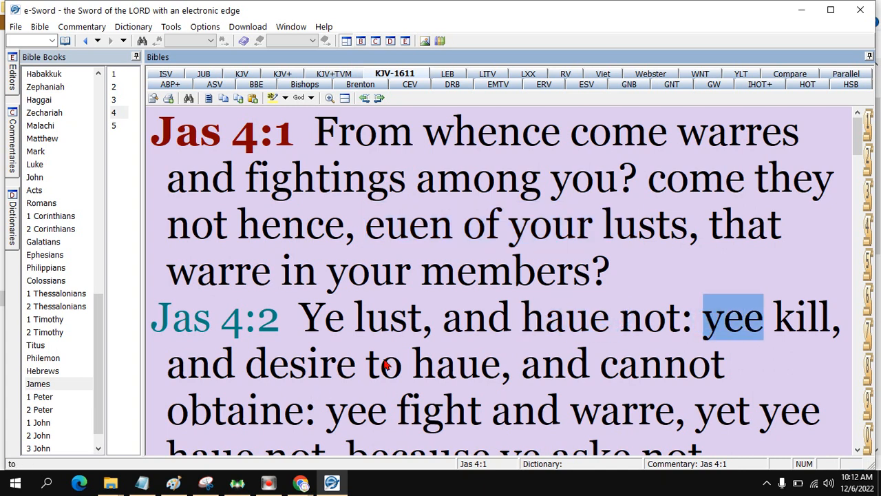
{"action": "double_click", "coordinate": [442, 364]}
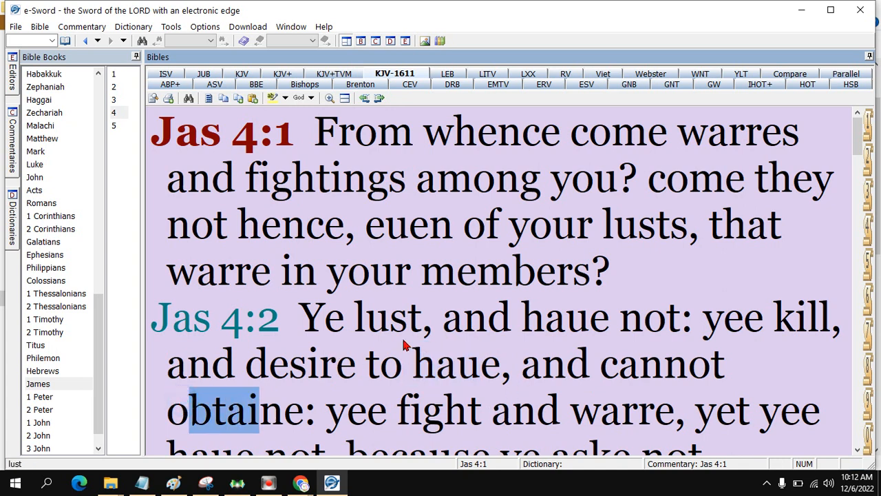
{"action": "mouse_move", "coordinate": [408, 230]}
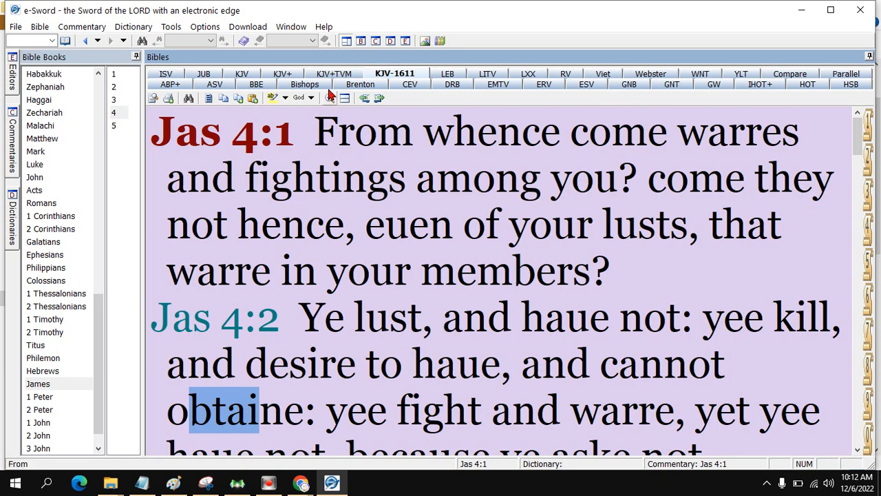
{"action": "mouse_move", "coordinate": [323, 77]}
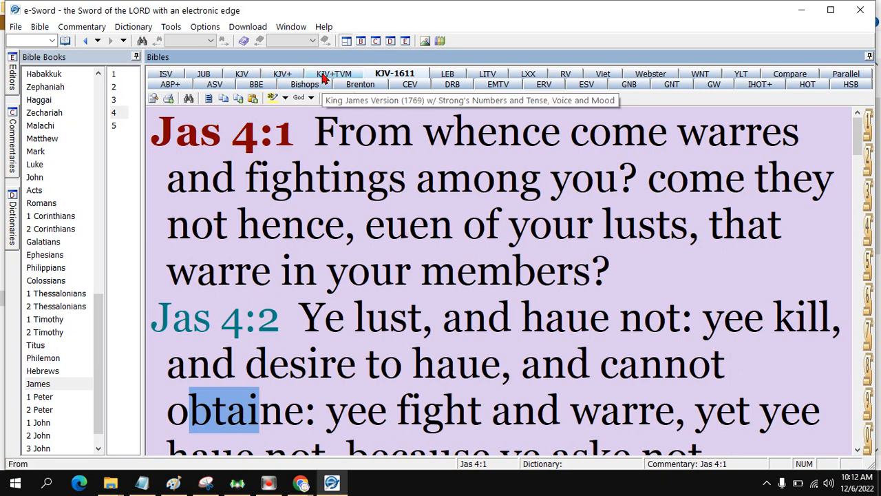
- Switch to KJV+TVM and select "lust" in James 4:2 for its G1937 definition
{"action": "left_click", "coordinate": [331, 74]}
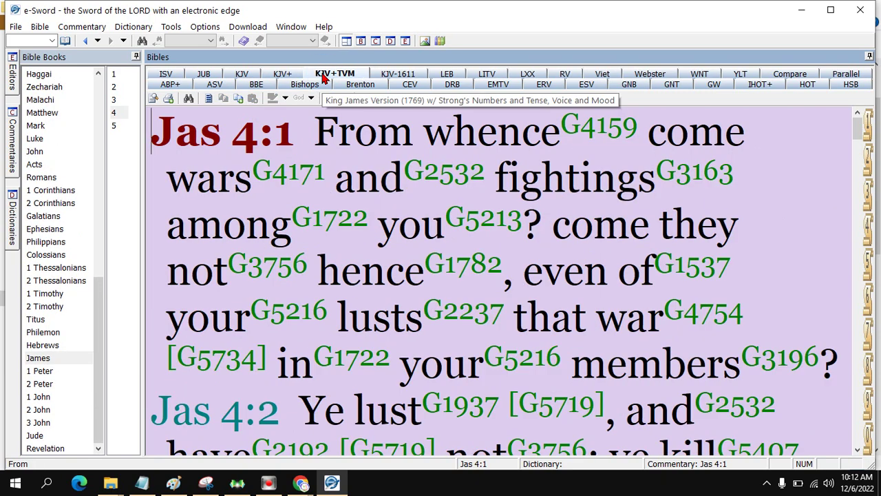
{"action": "mouse_move", "coordinate": [607, 335]}
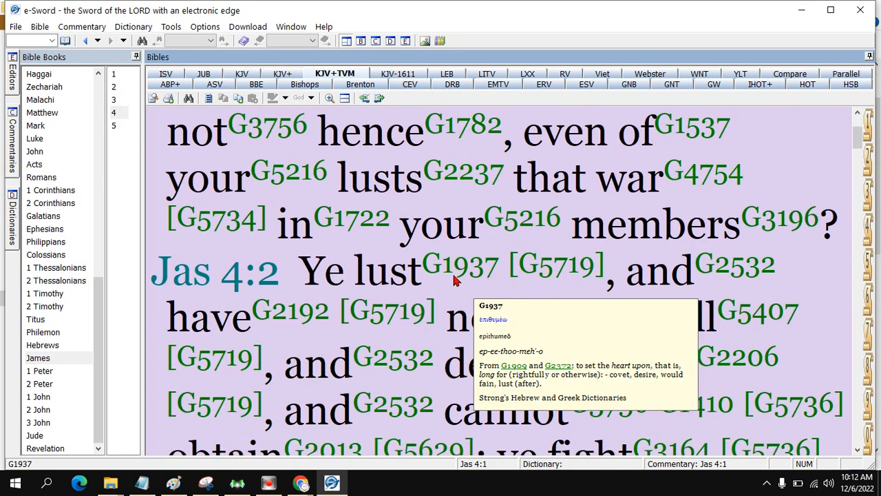
{"action": "double_click", "coordinate": [383, 272]}
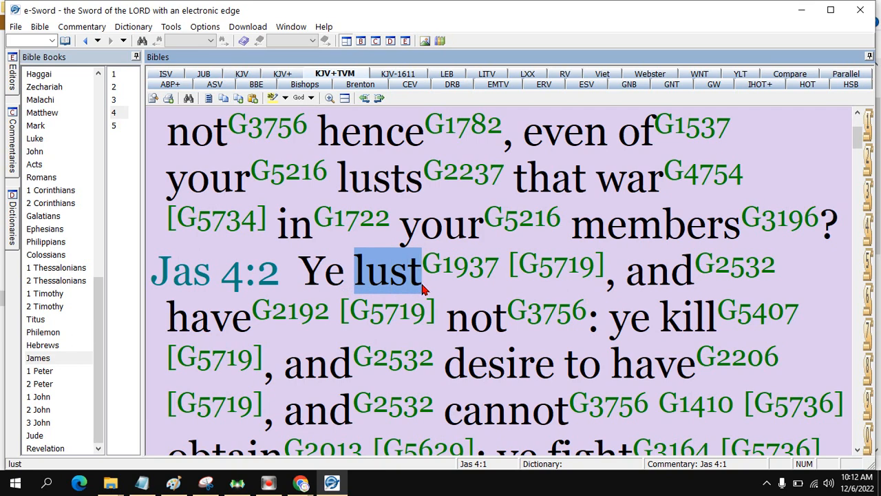
{"action": "mouse_move", "coordinate": [518, 285]}
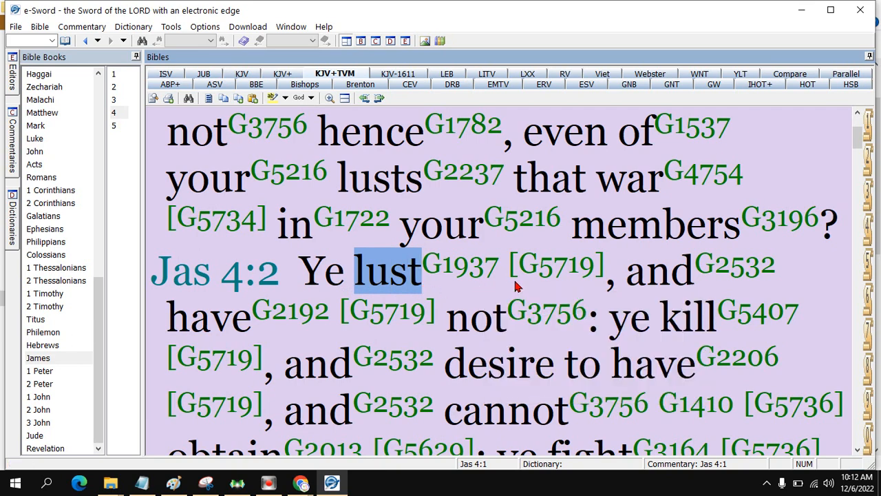
{"action": "mouse_move", "coordinate": [439, 279]}
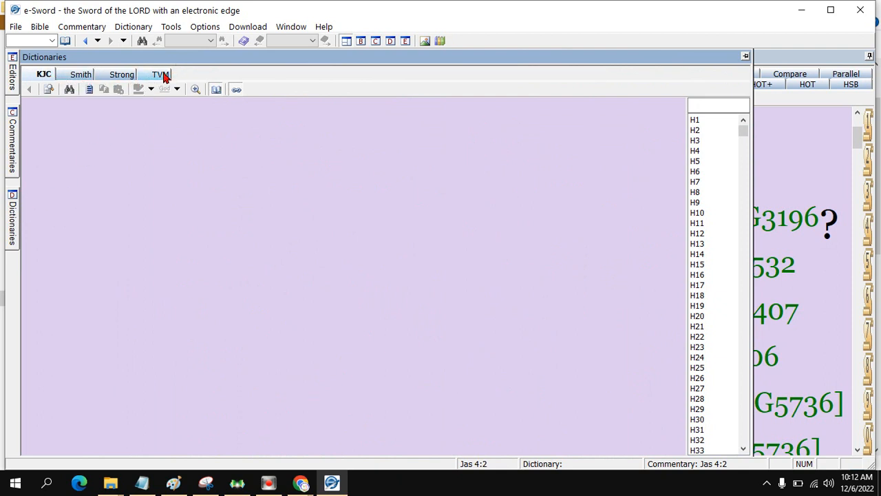
- Open TVM entry G5719 and follow its link to G5784 Voice-Active
{"action": "left_click", "coordinate": [160, 75]}
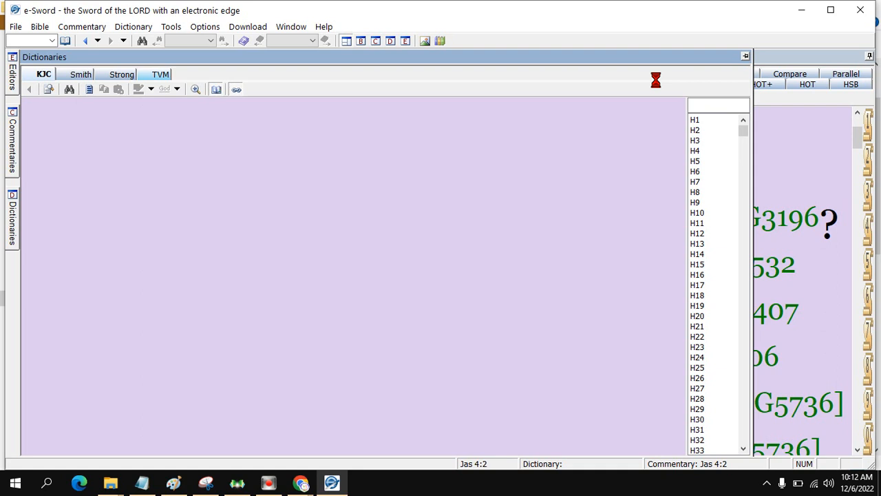
{"action": "left_click", "coordinate": [155, 72]}
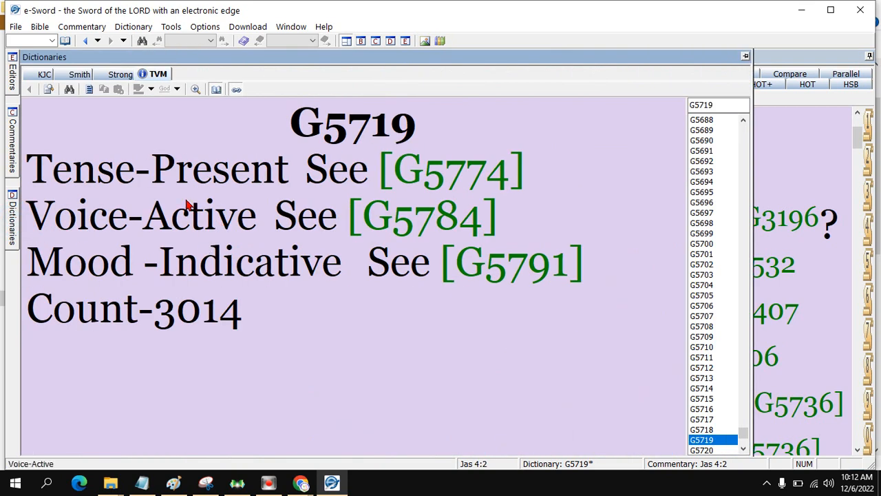
{"action": "mouse_move", "coordinate": [325, 186]}
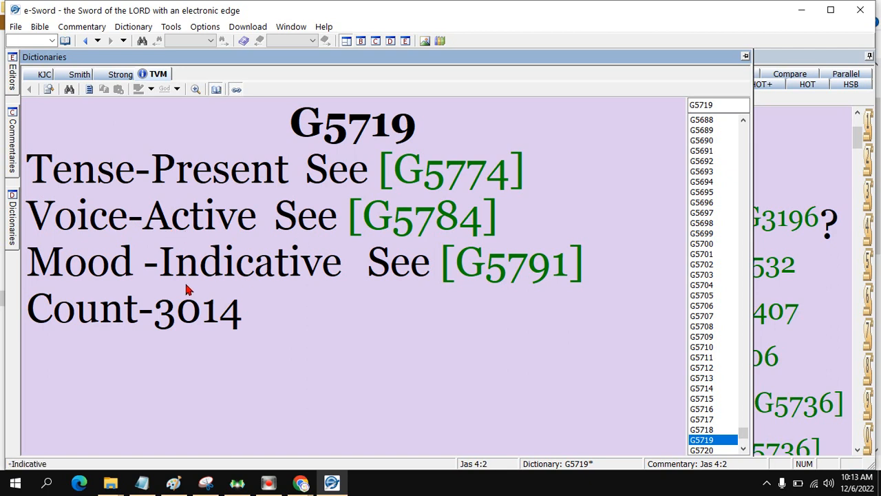
{"action": "mouse_move", "coordinate": [375, 330]}
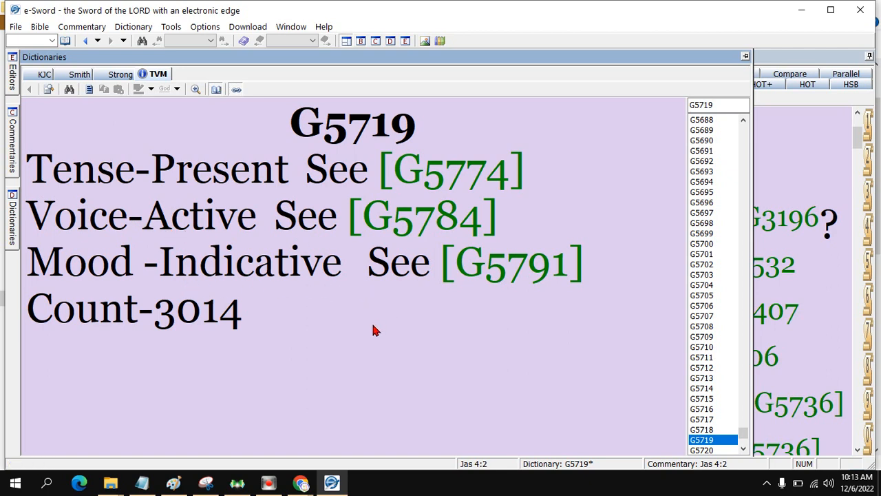
{"action": "mouse_move", "coordinate": [193, 188]}
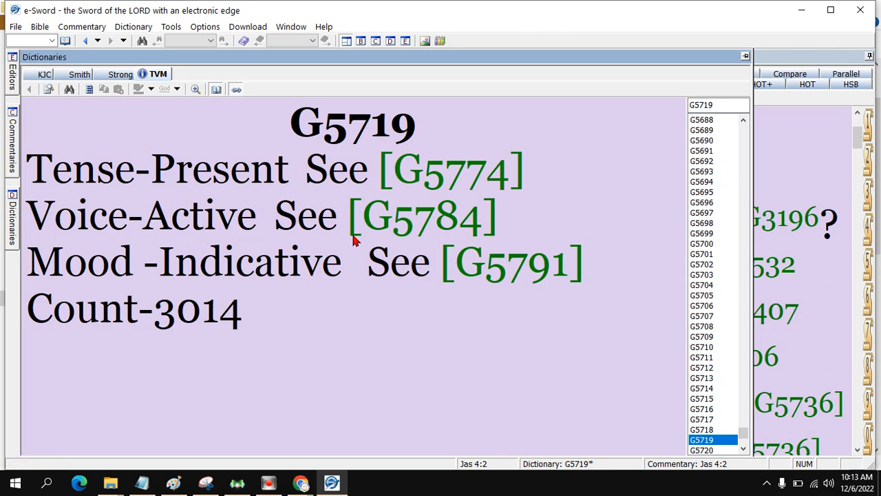
{"action": "double_click", "coordinate": [419, 217]}
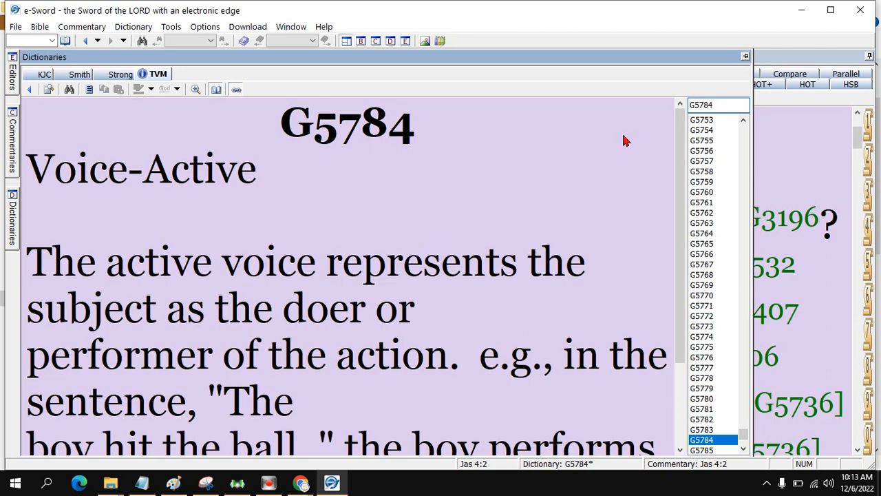
{"action": "mouse_move", "coordinate": [418, 303]}
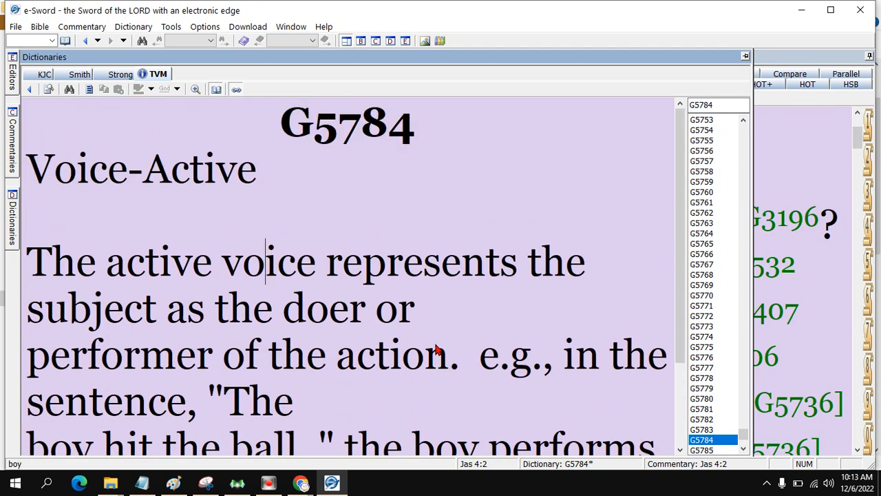
{"action": "mouse_move", "coordinate": [151, 251]}
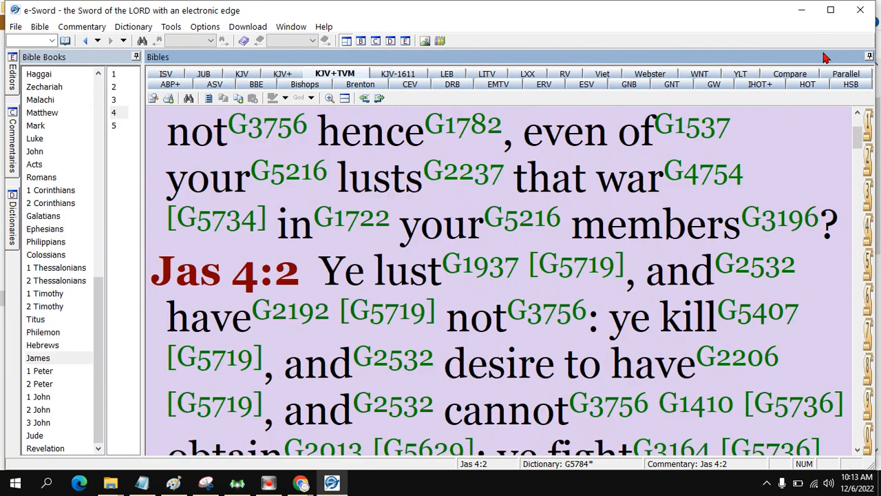
{"action": "mouse_move", "coordinate": [482, 270]}
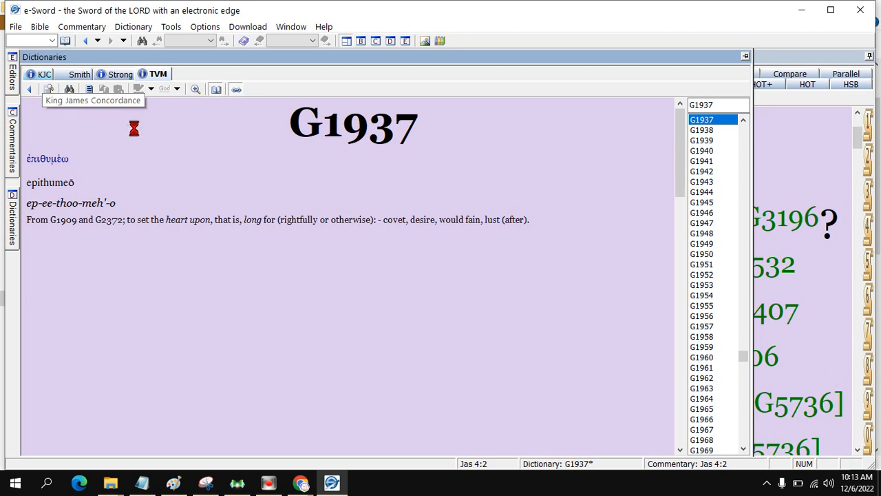
{"action": "mouse_move", "coordinate": [152, 161]}
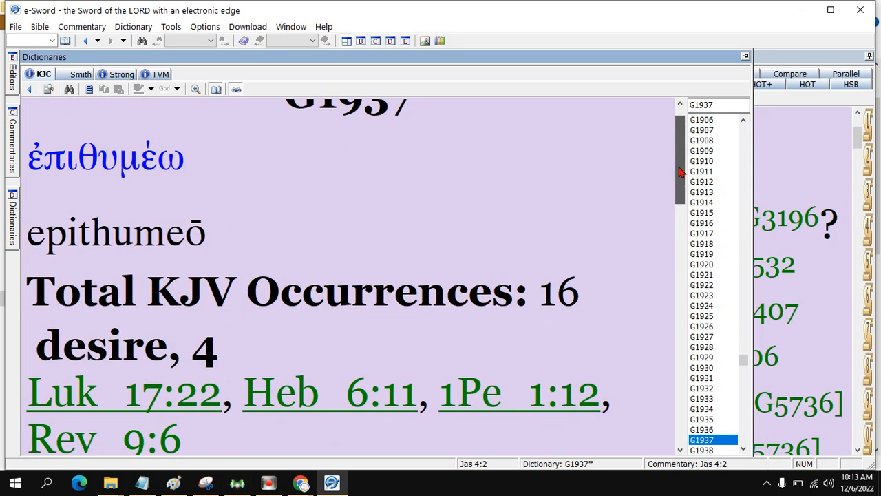
- Scroll G1937's King James Concordance list of 16 KJV occurrences down to 'lusteth'
{"action": "scroll", "scroll_direction": "down", "scroll_amount": 3}
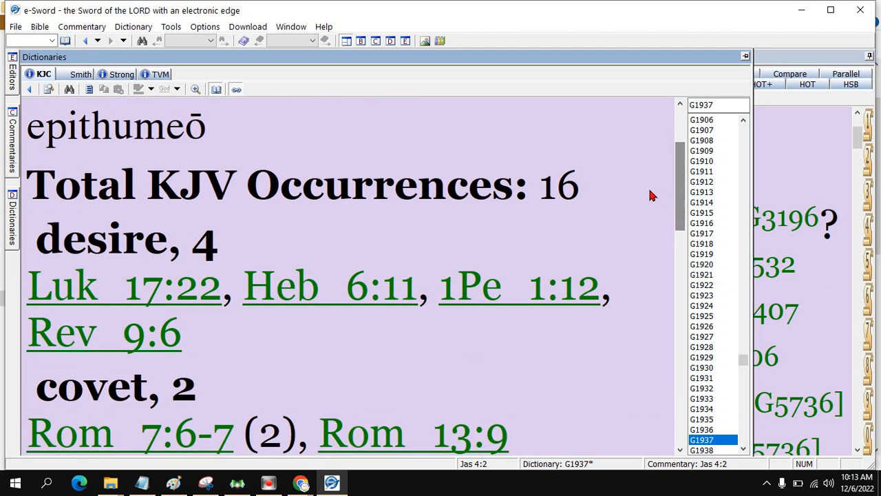
{"action": "mouse_move", "coordinate": [207, 262]}
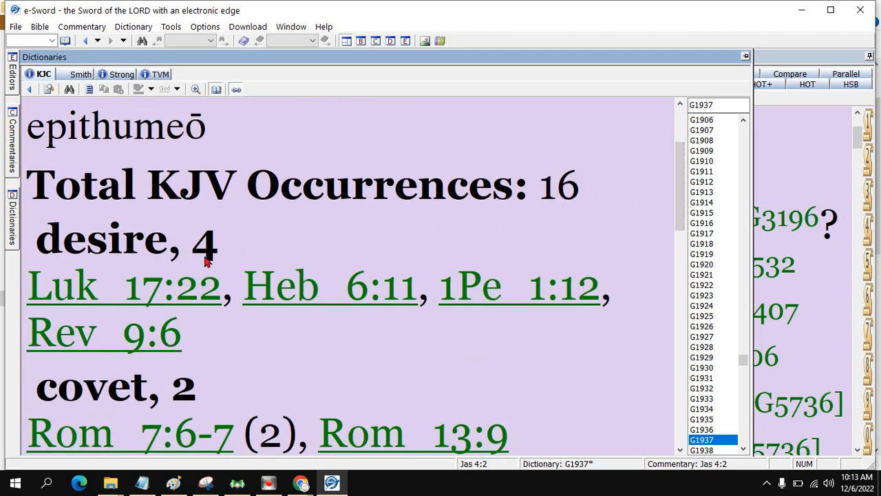
{"action": "scroll", "scroll_direction": "down", "scroll_amount": 3}
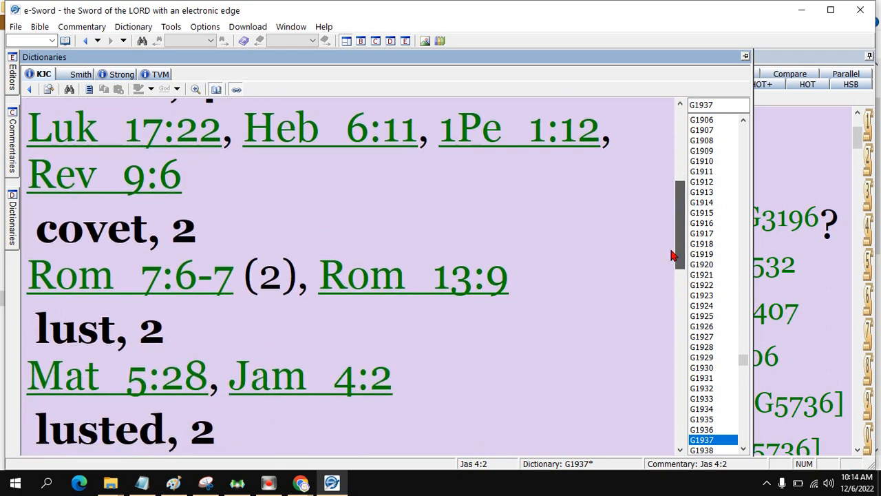
{"action": "scroll", "scroll_direction": "down", "scroll_amount": 3}
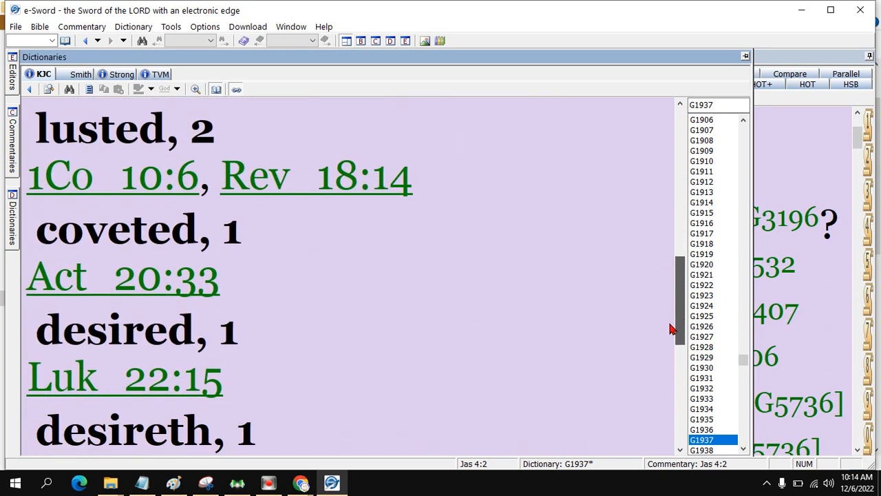
{"action": "scroll", "scroll_direction": "down", "scroll_amount": 3}
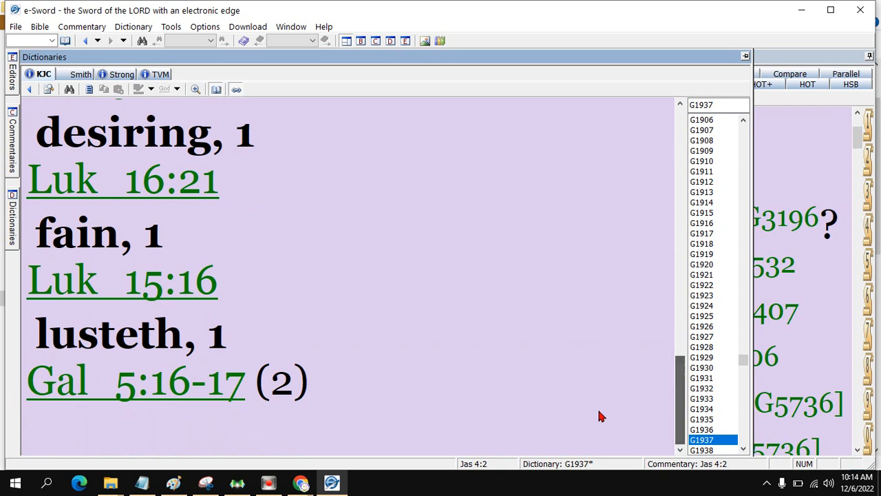
{"action": "mouse_move", "coordinate": [186, 293]}
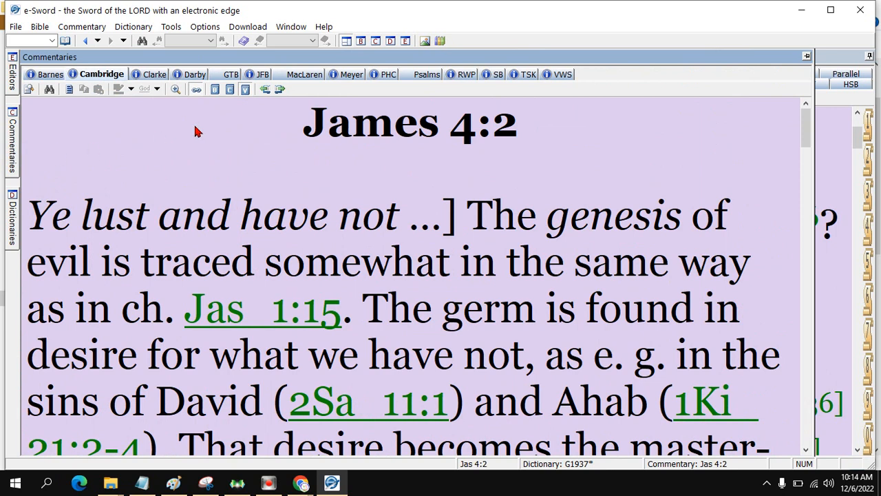
{"action": "mouse_move", "coordinate": [230, 95]}
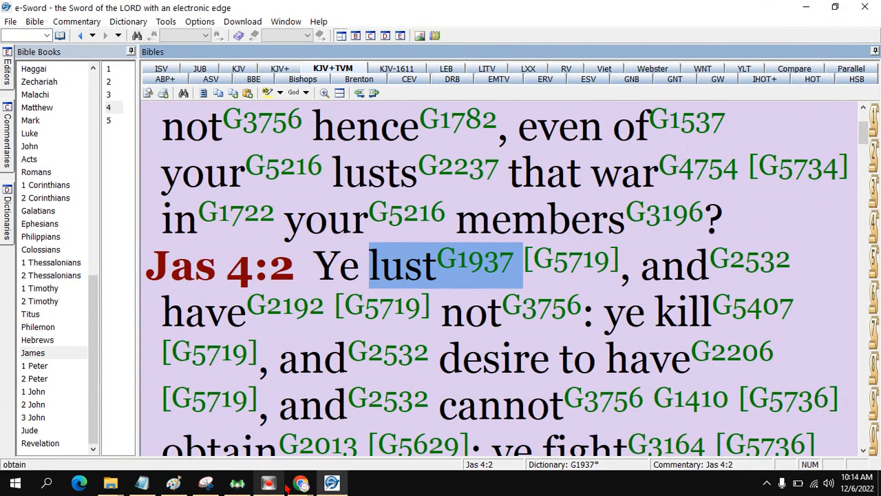
- Leave the Cambridge commentary on James 4:2 and return to the KJV+TVM text
{"action": "left_click", "coordinate": [267, 485]}
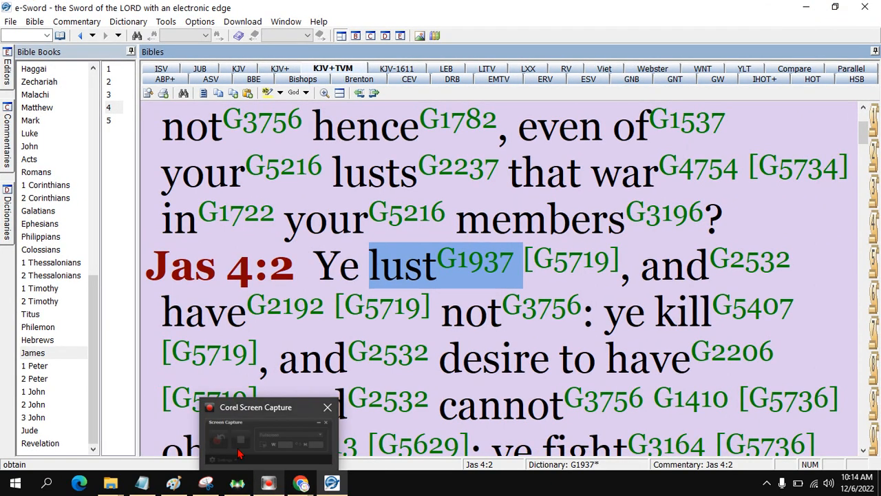